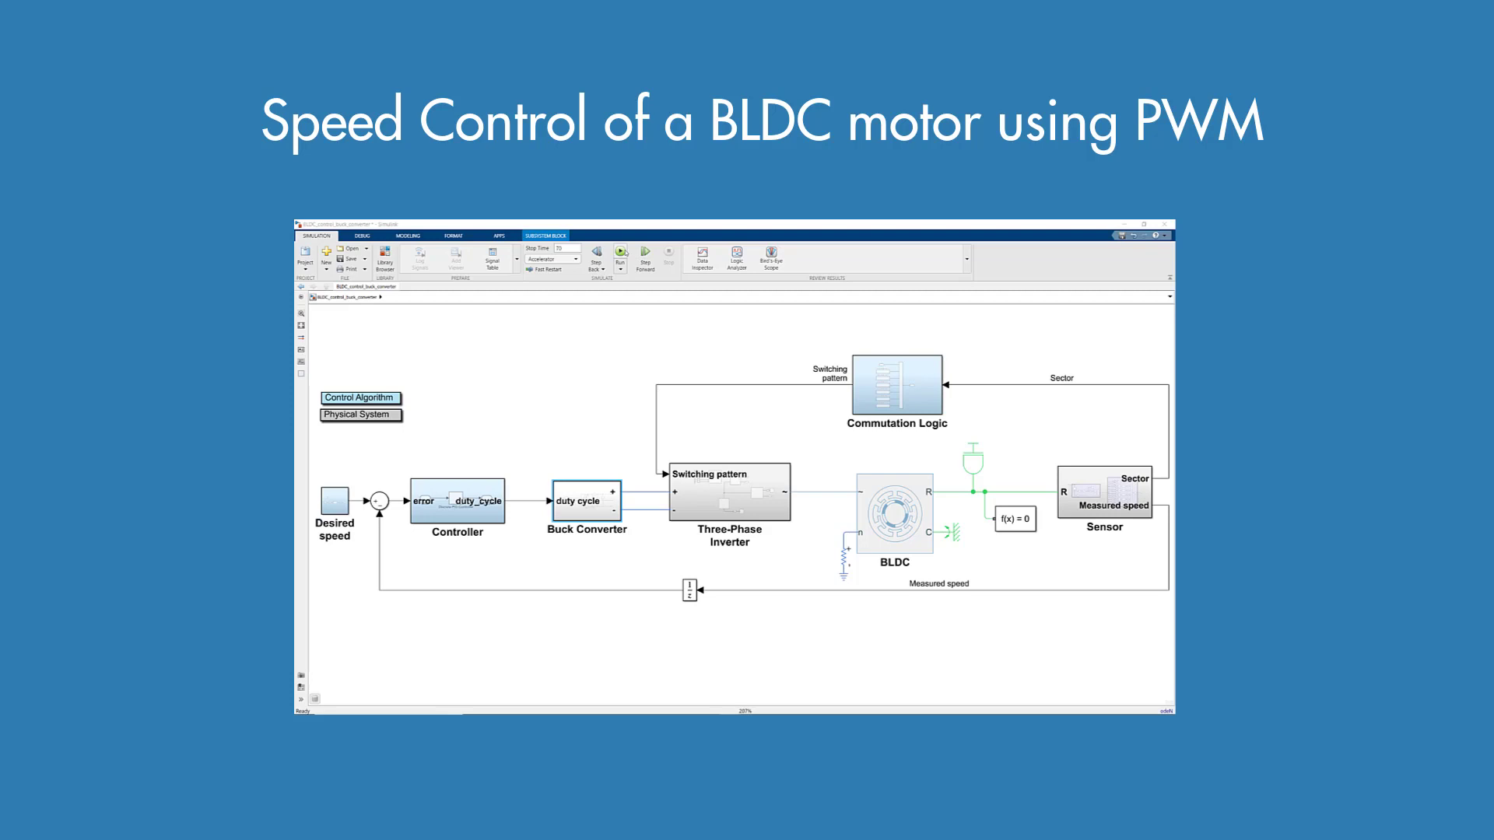
Delete the 'Model a buck converter' placeholder block and zoom into the emptied area.
click(586, 500)
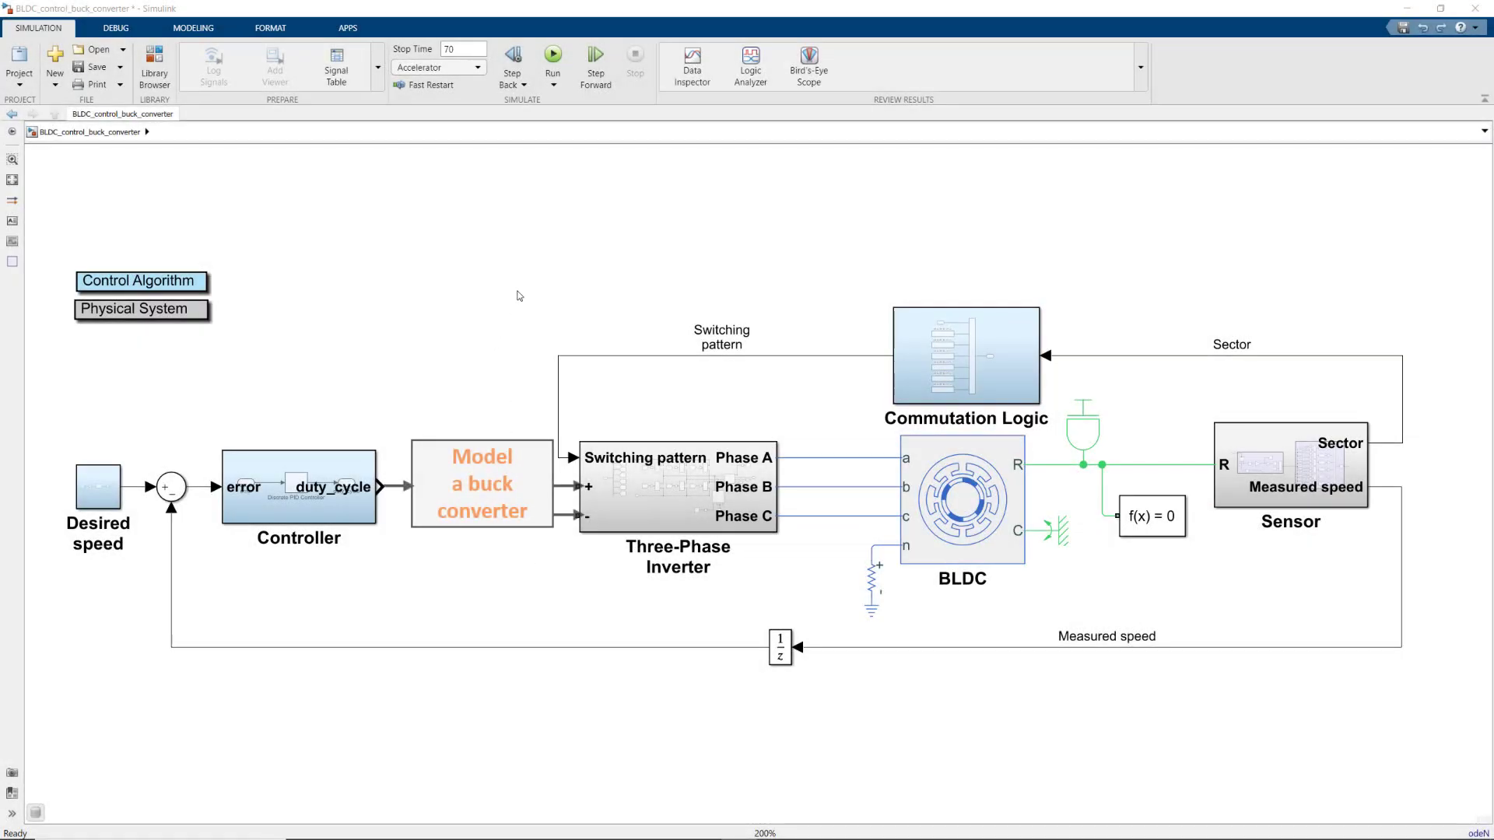
click(481, 482)
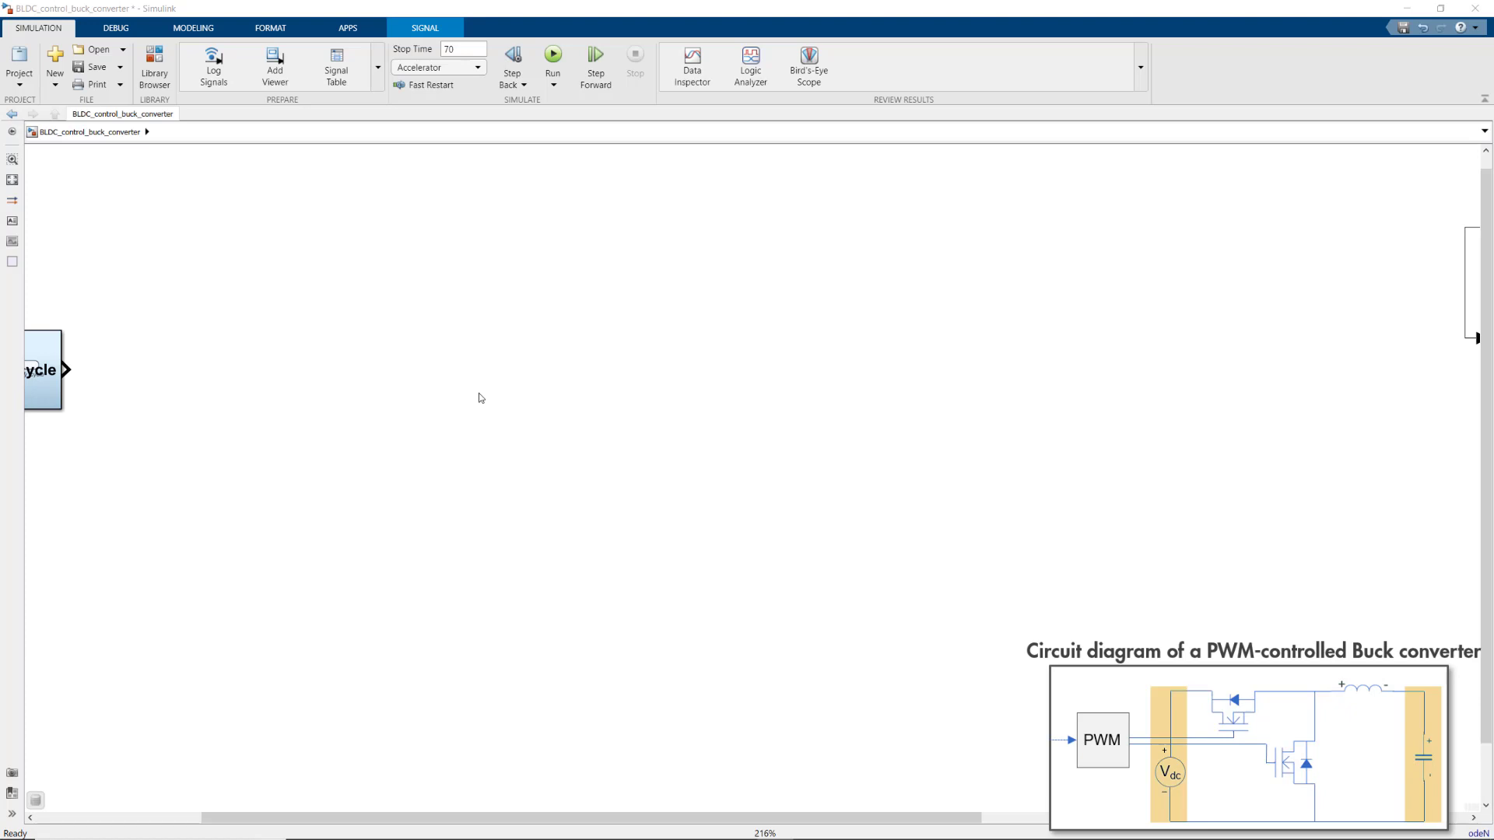
mouse_move(454, 407)
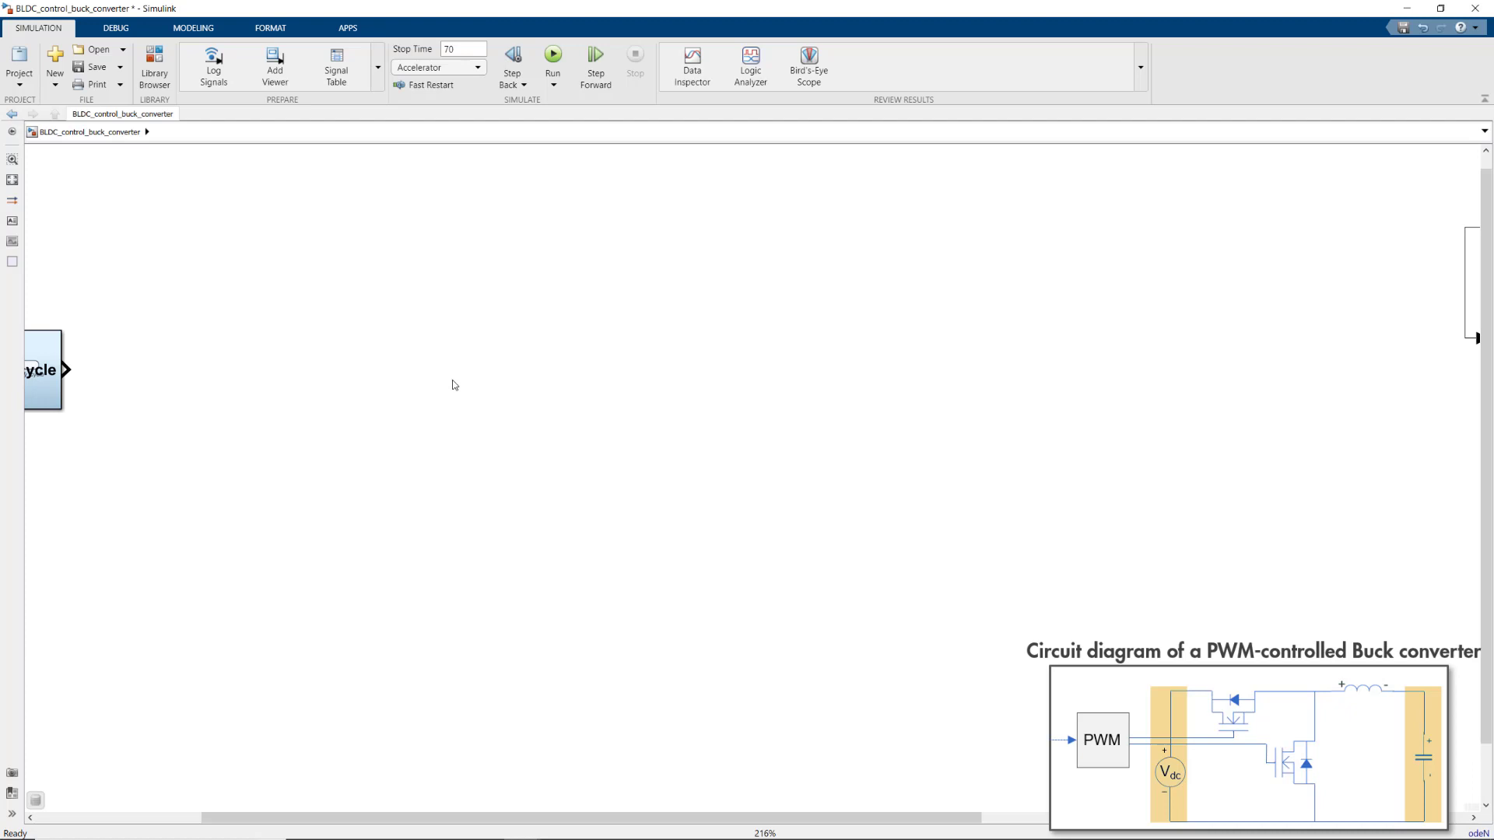
Insert a DC Voltage Source block with a constant voltage of 500.
text(dc)
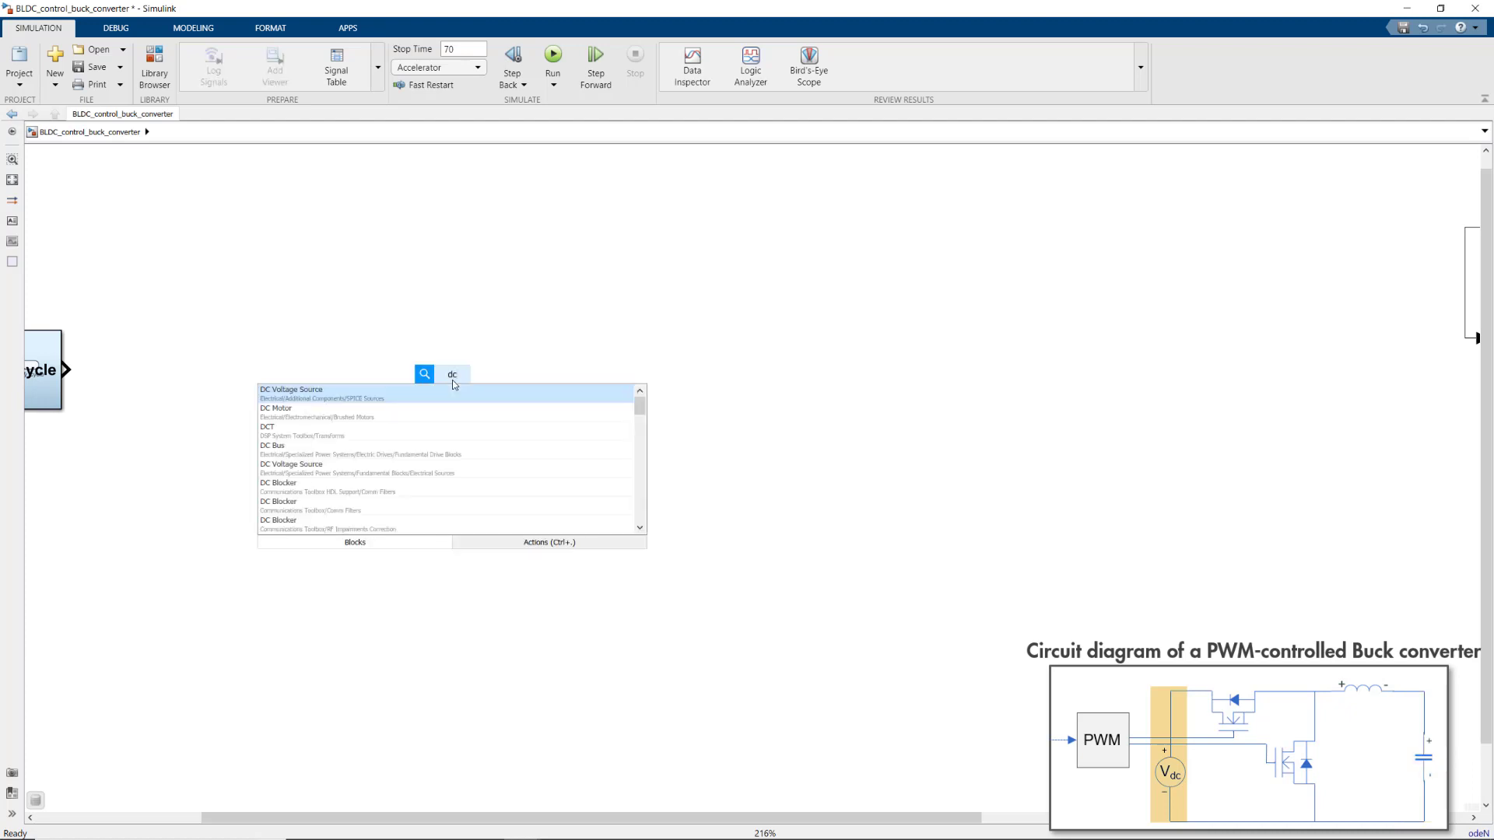
click(291, 389)
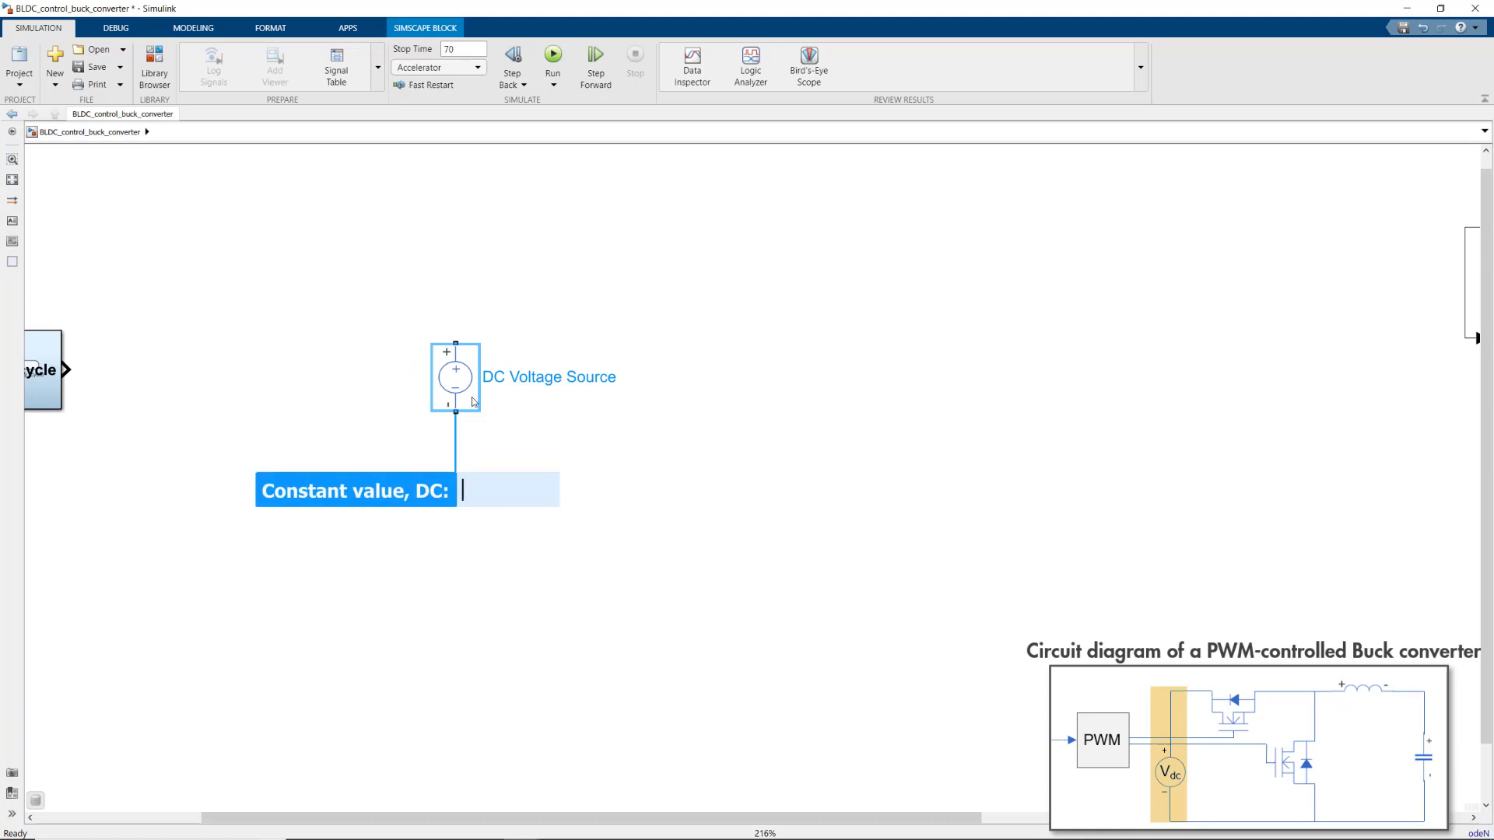
text(500)
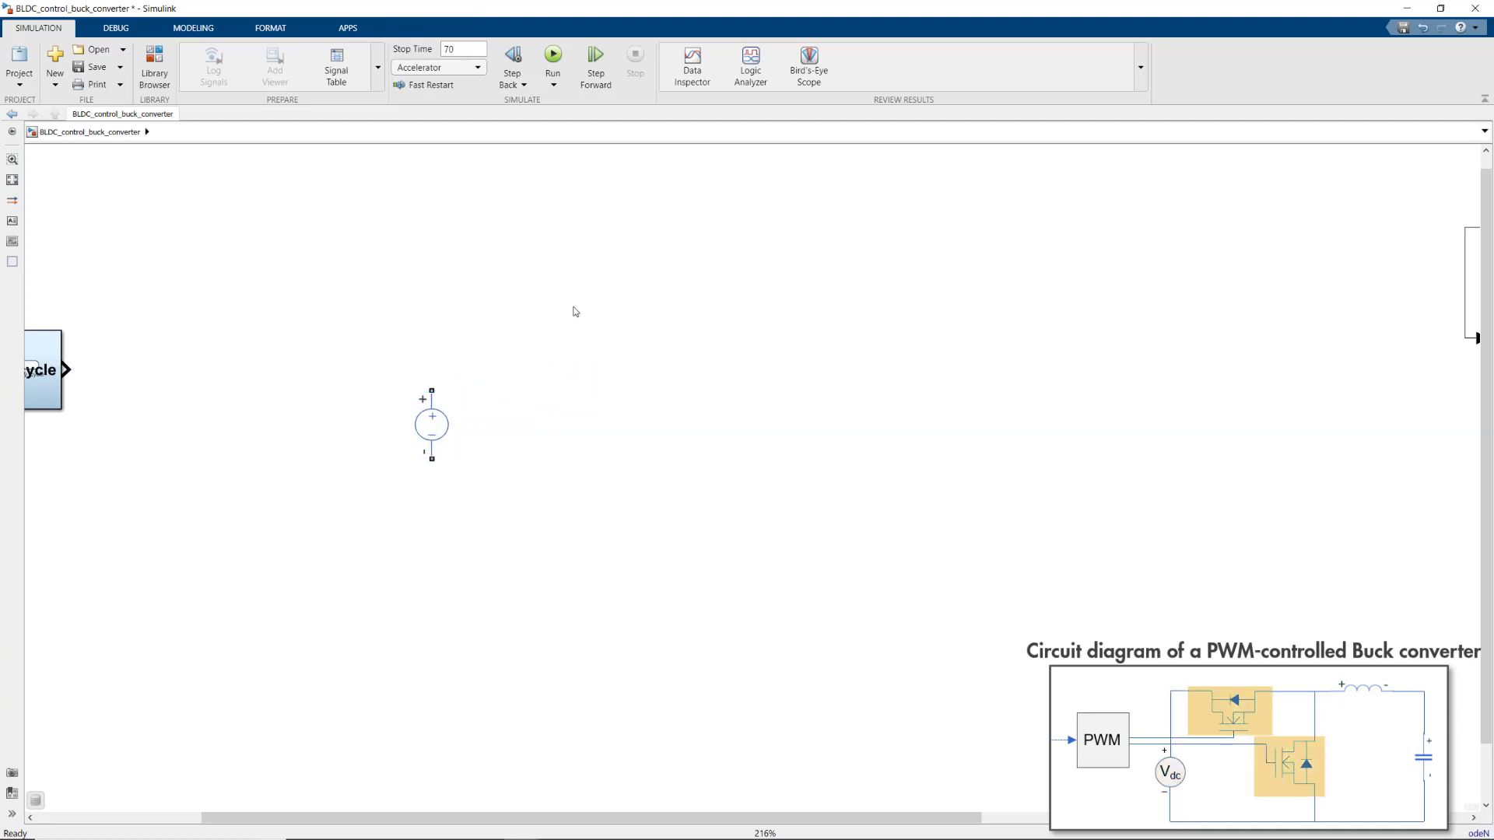
Insert an ideal switching MOSFET with a 'Protection diode with no dynamics' integral diode.
text(mosfe)
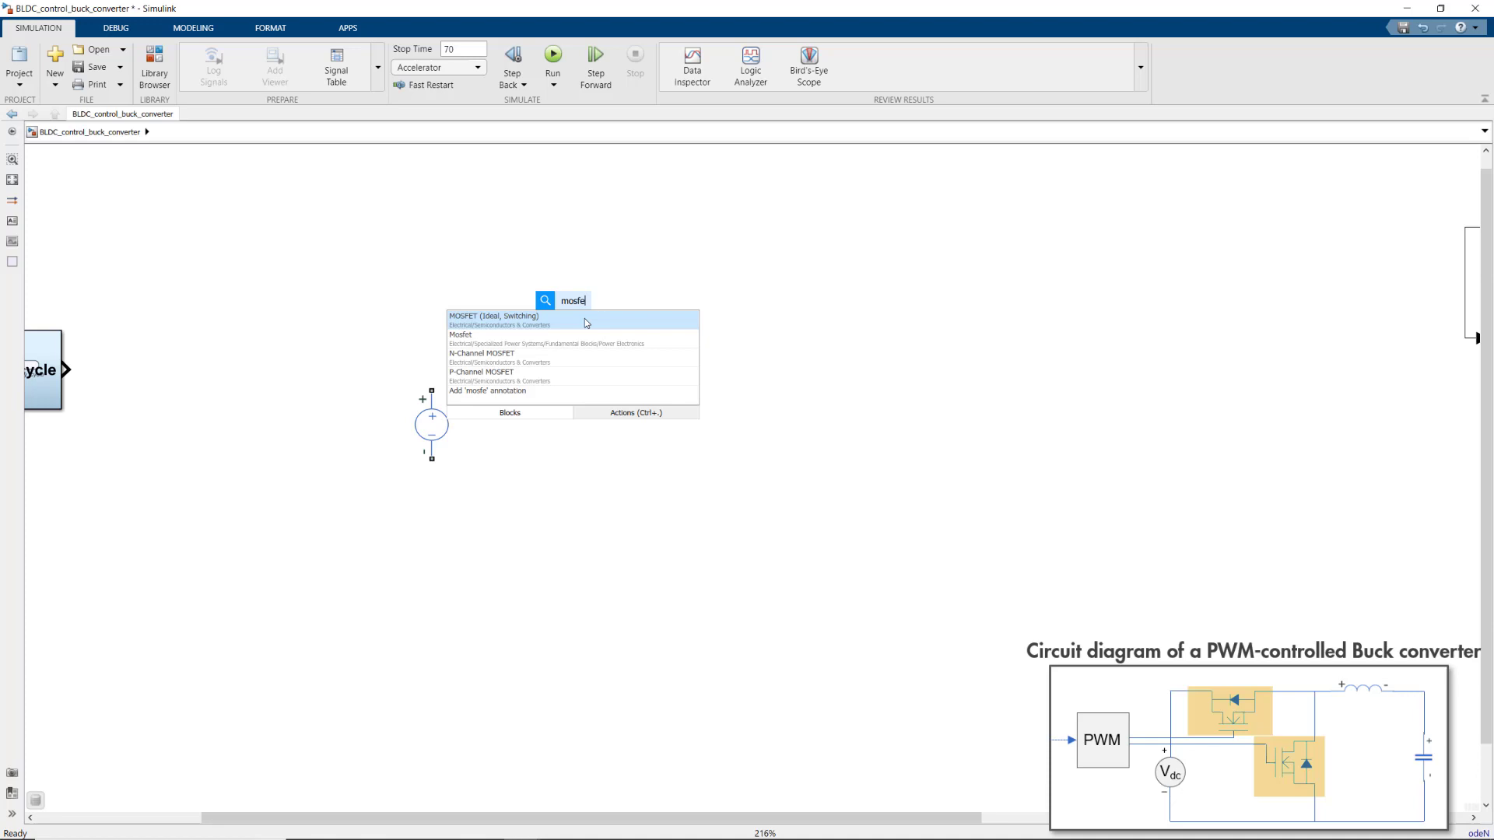
double_click(502, 316)
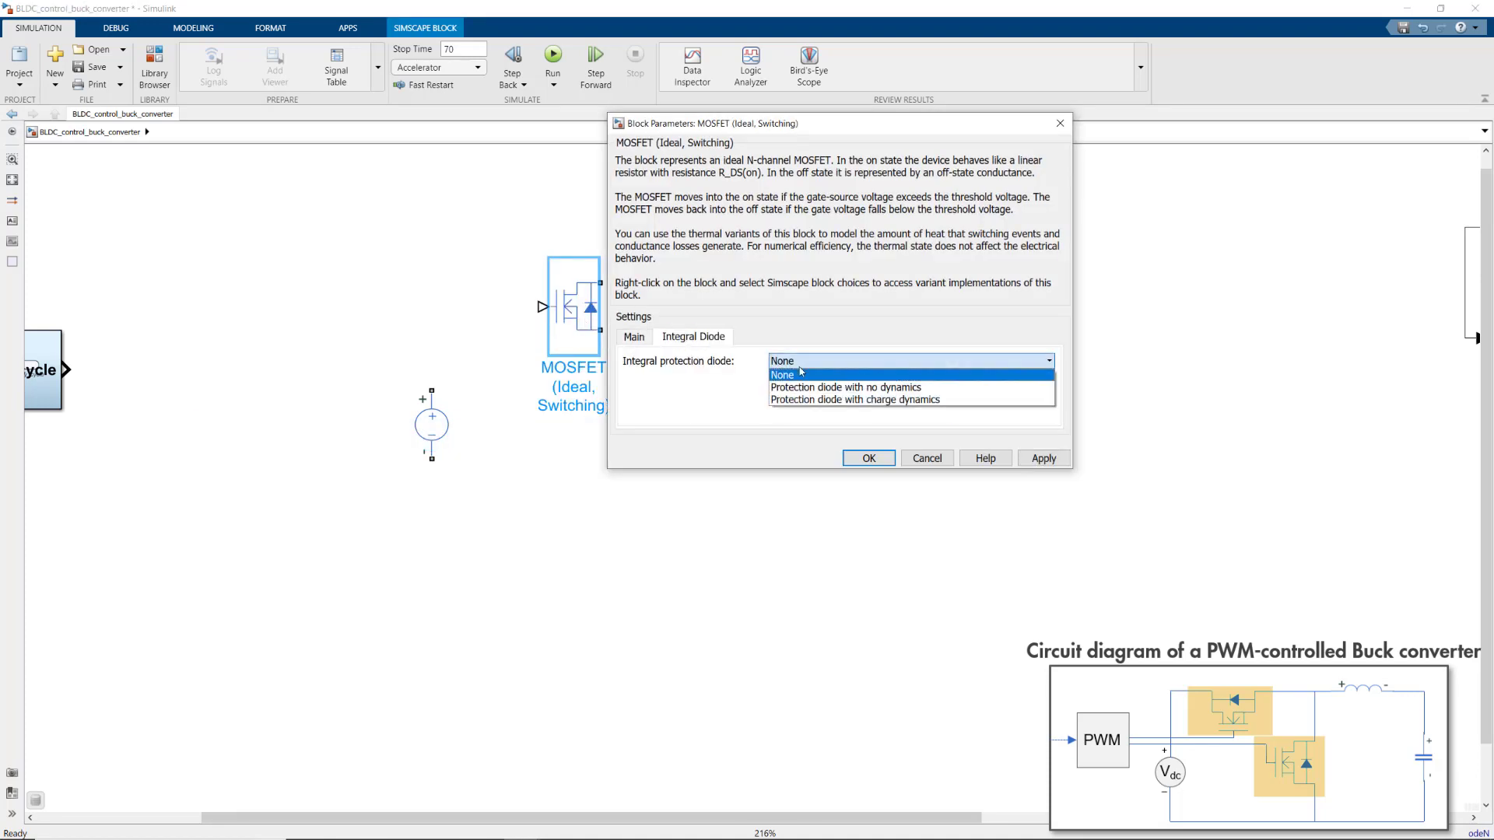
click(845, 386)
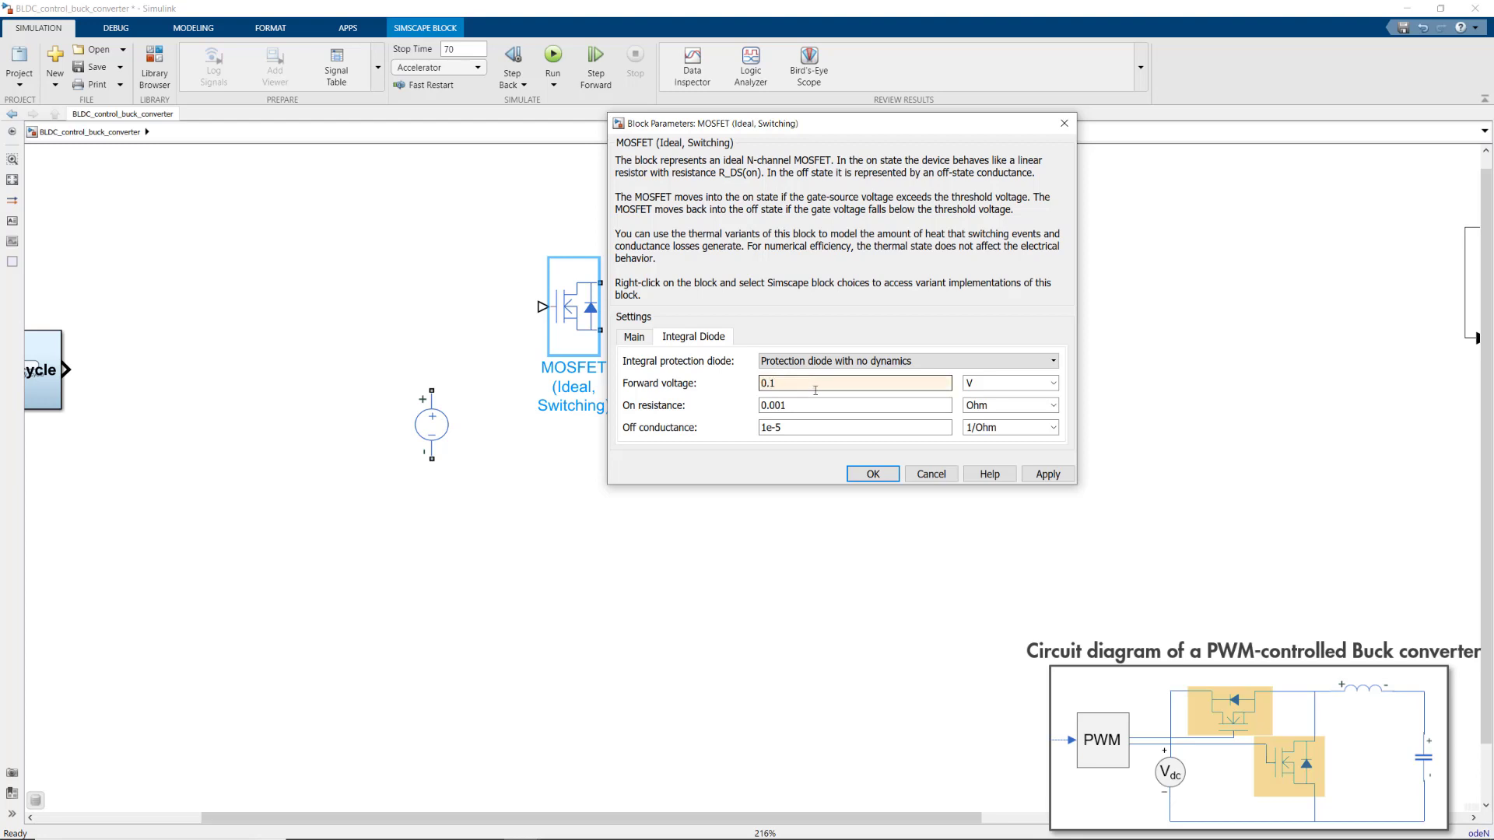
click(872, 474)
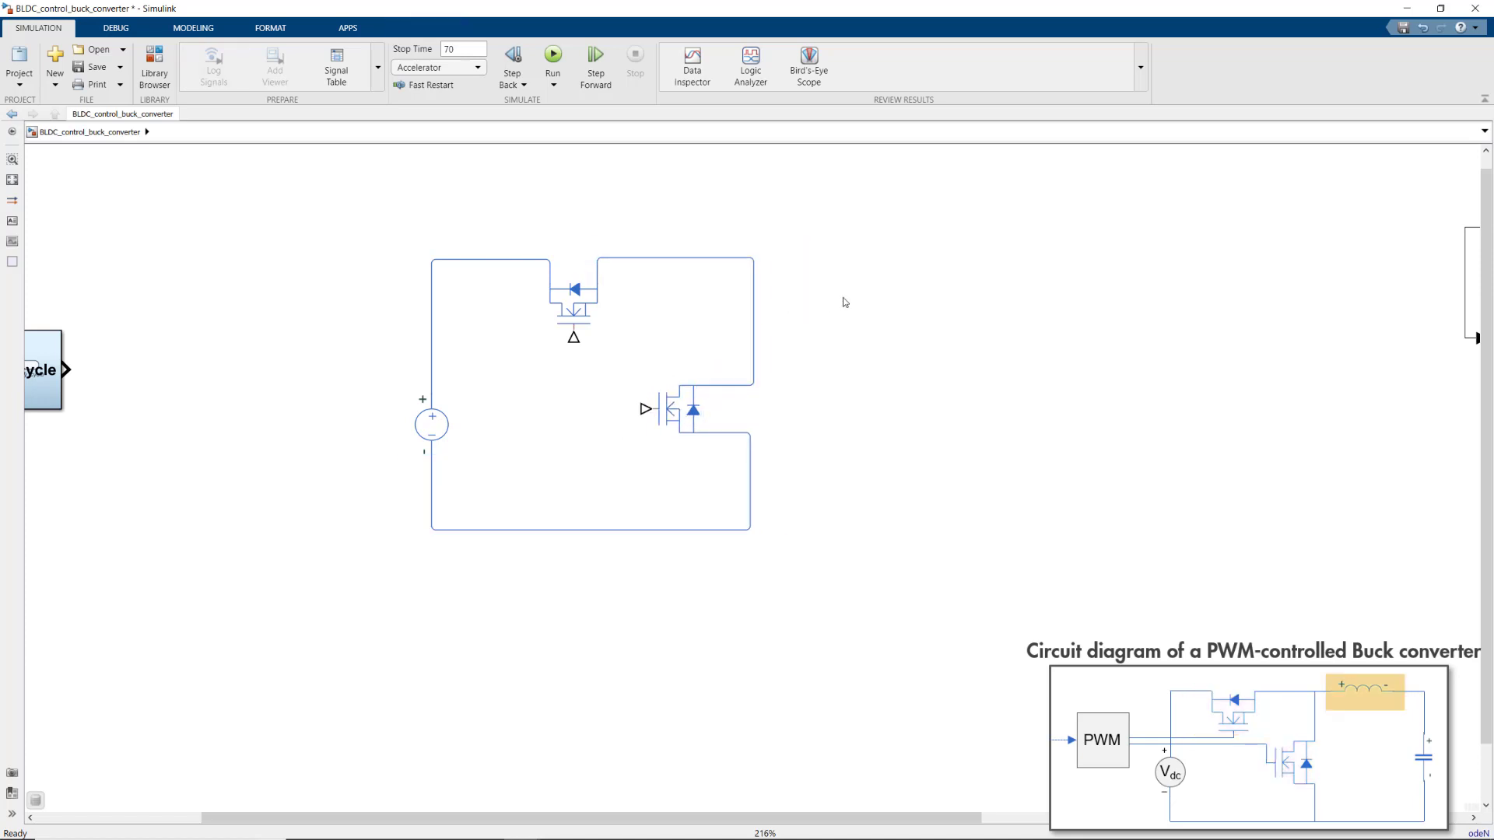
Review and accept the Inductor and Capacitor block parameters.
double_click(841, 290)
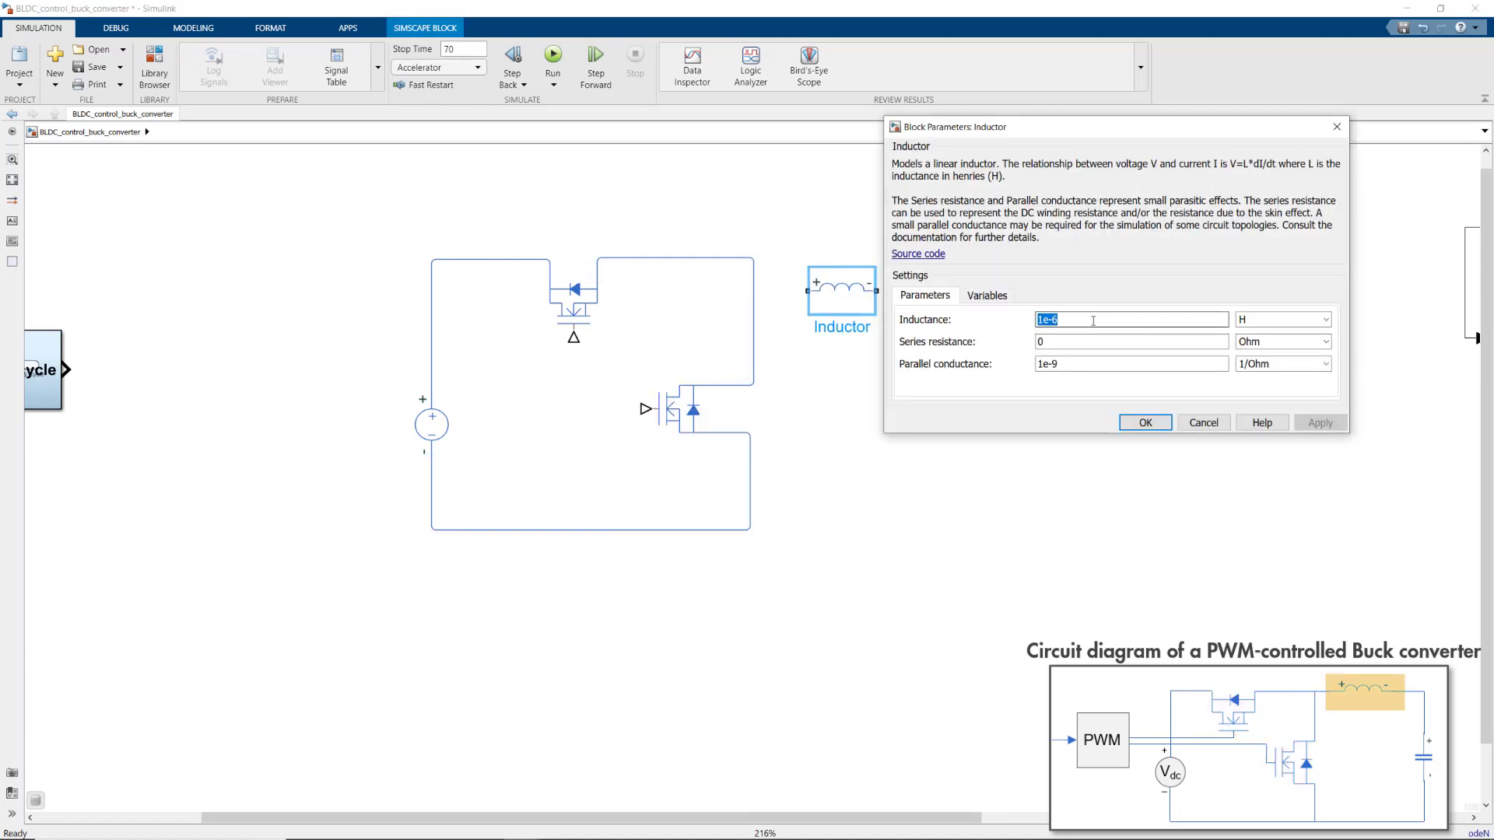
click(1145, 422)
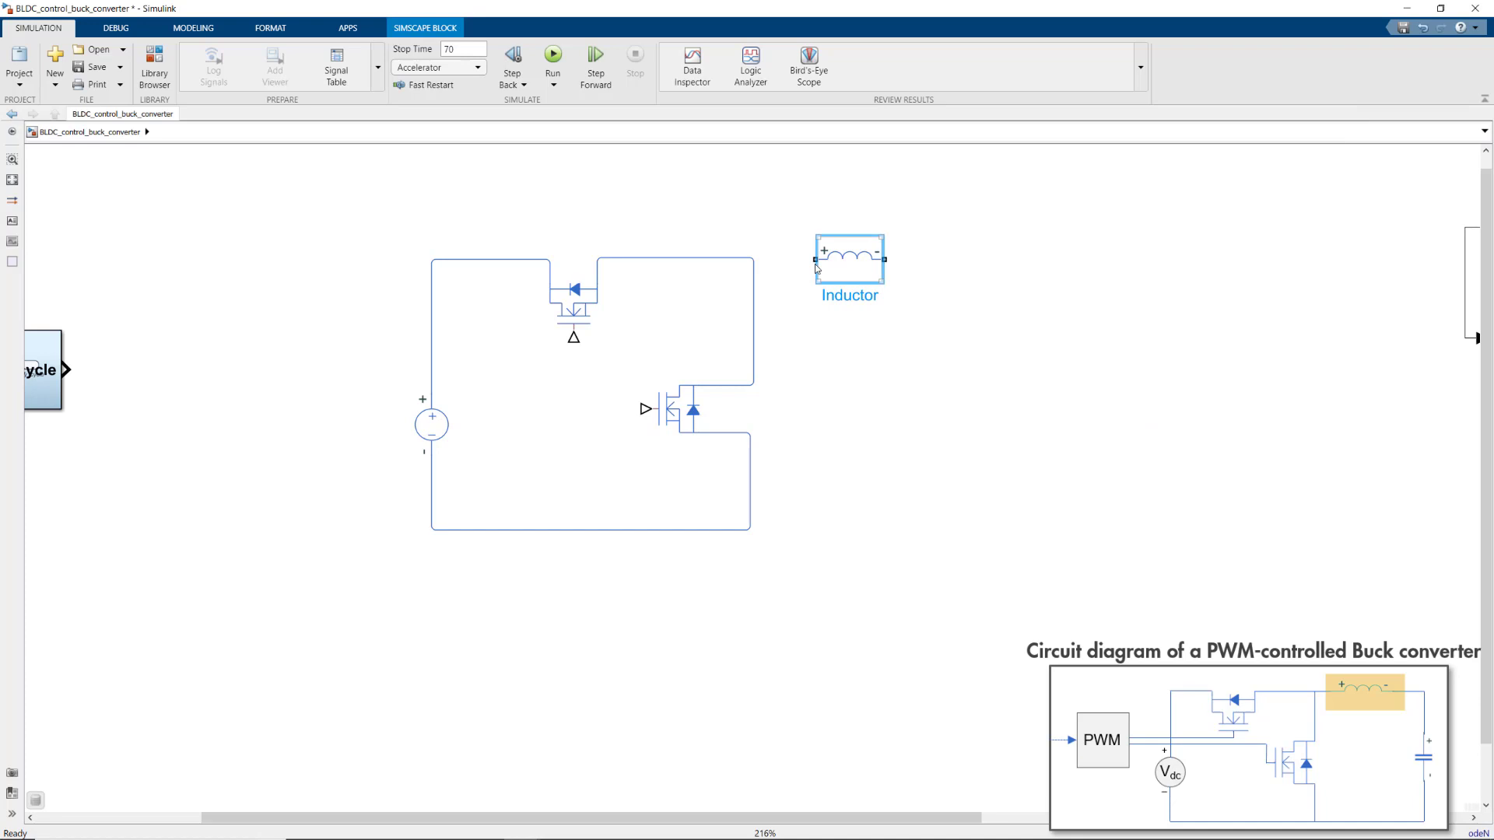
double_click(936, 378)
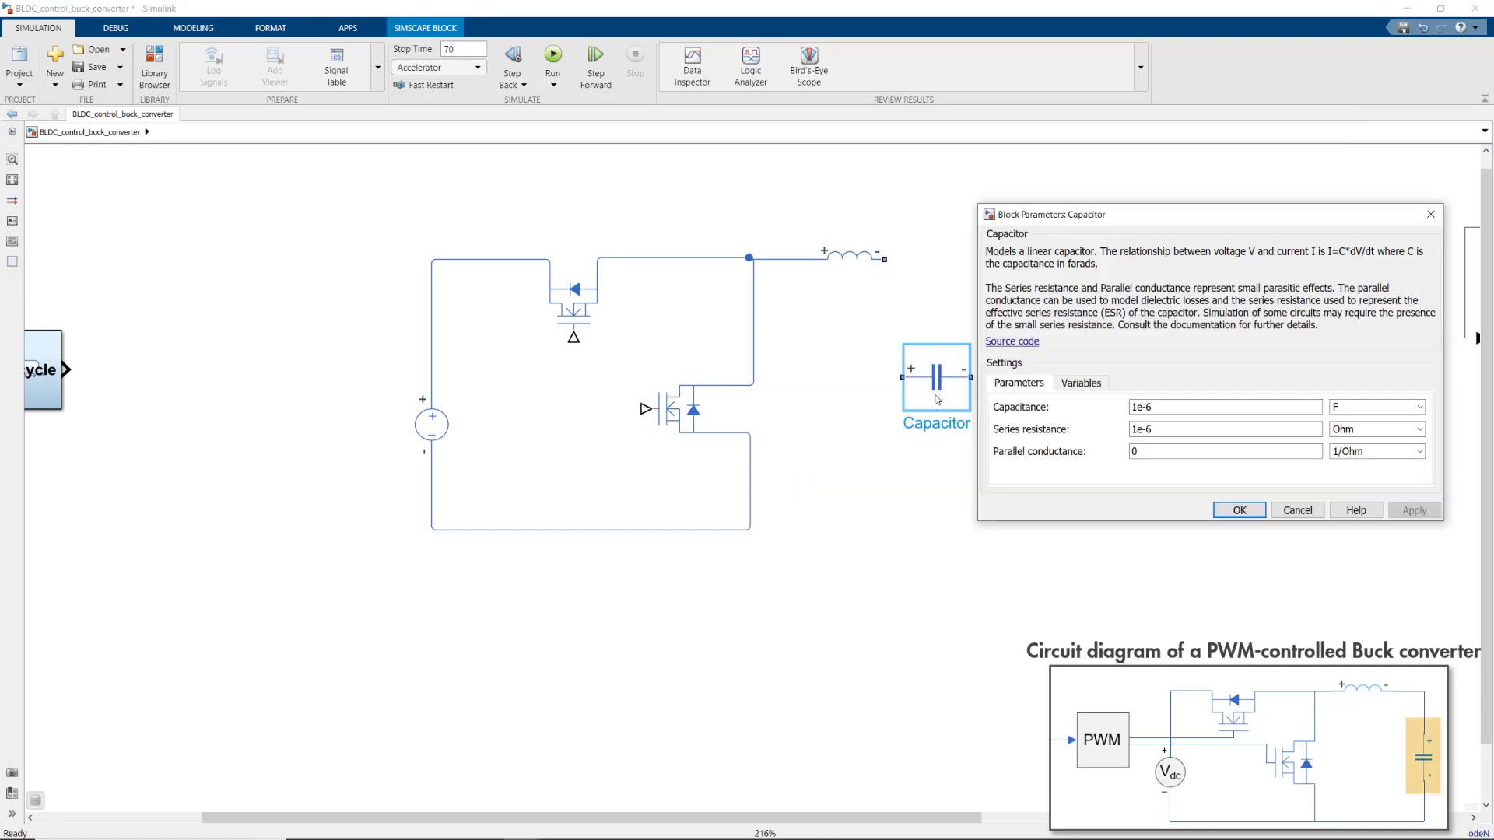
click(1239, 510)
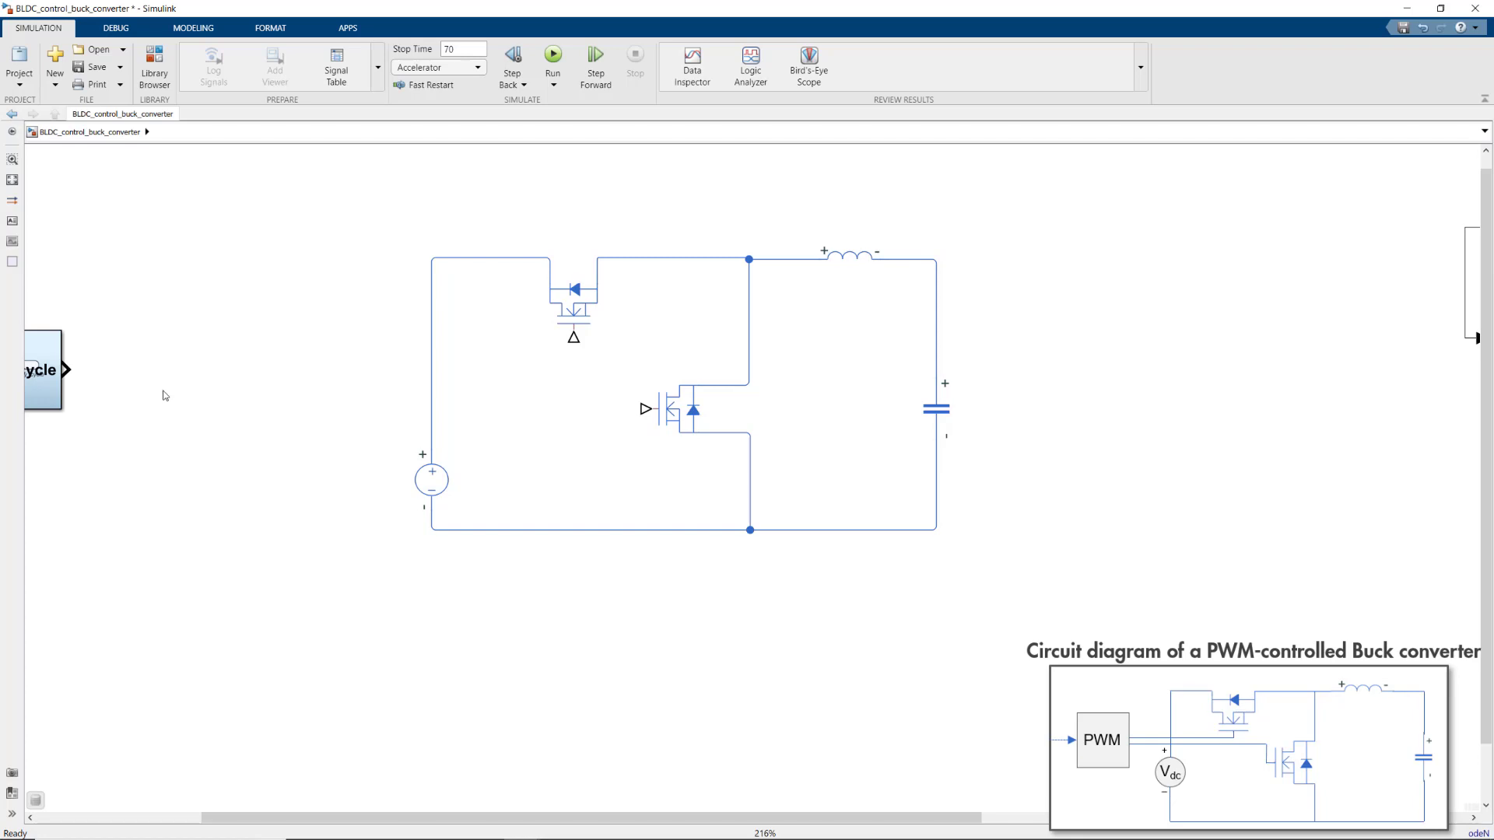
Insert a PWM Generator (DC-DC) running at 1000 Hz with sample time Ts_mot.
text(pwm)
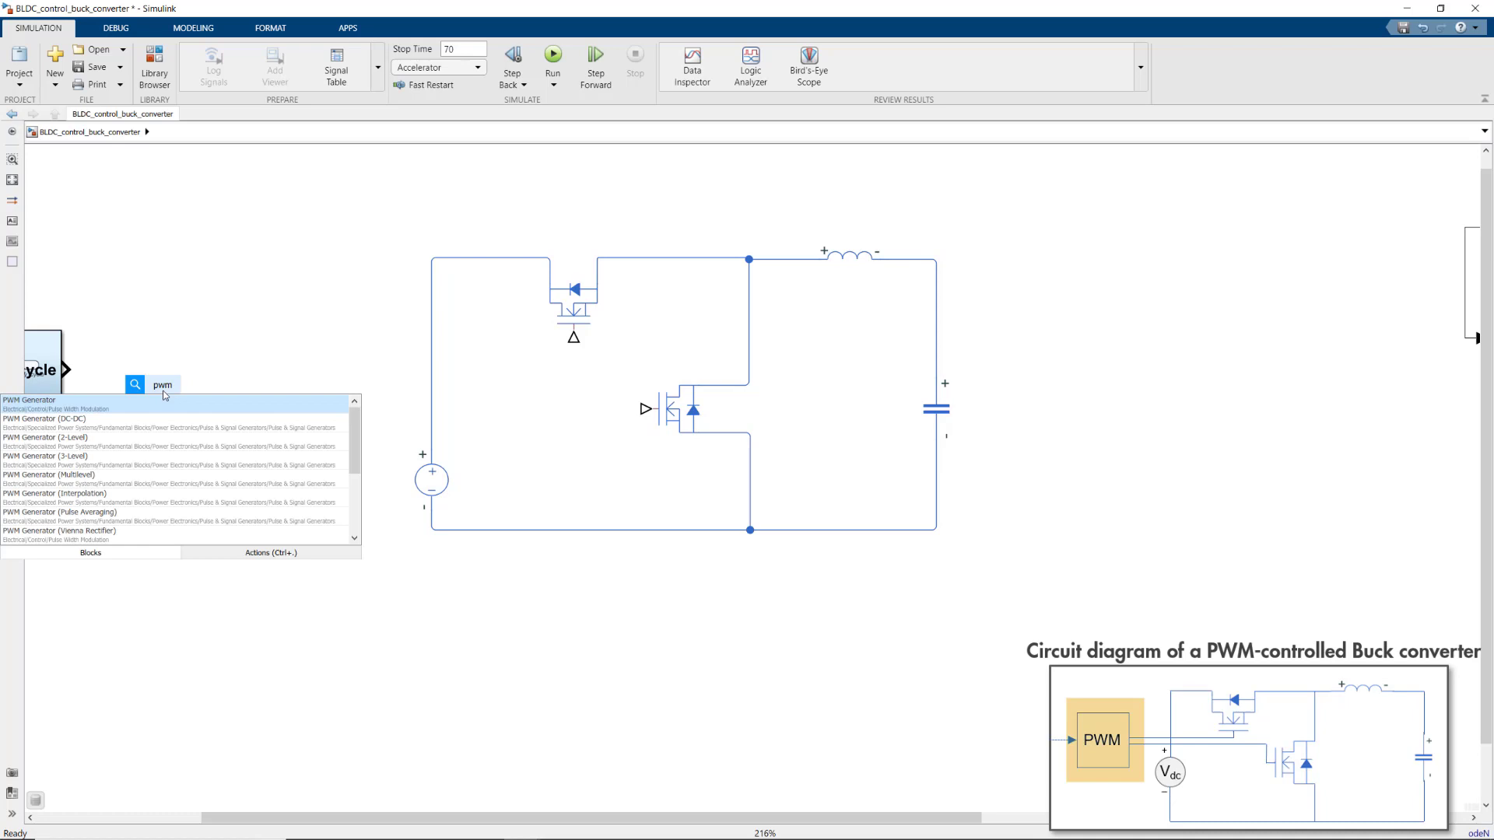
click(33, 418)
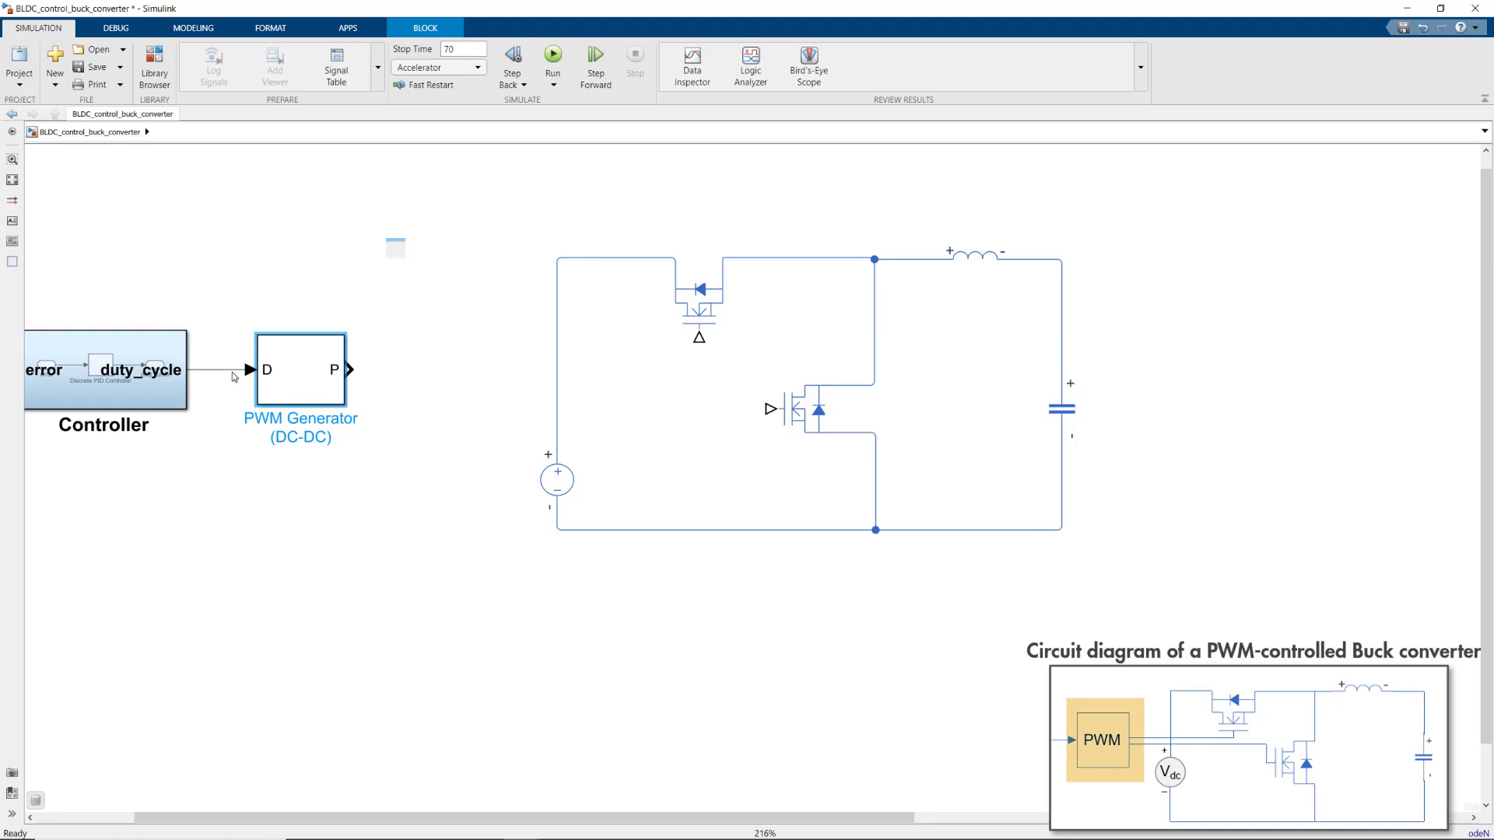
double_click(300, 369)
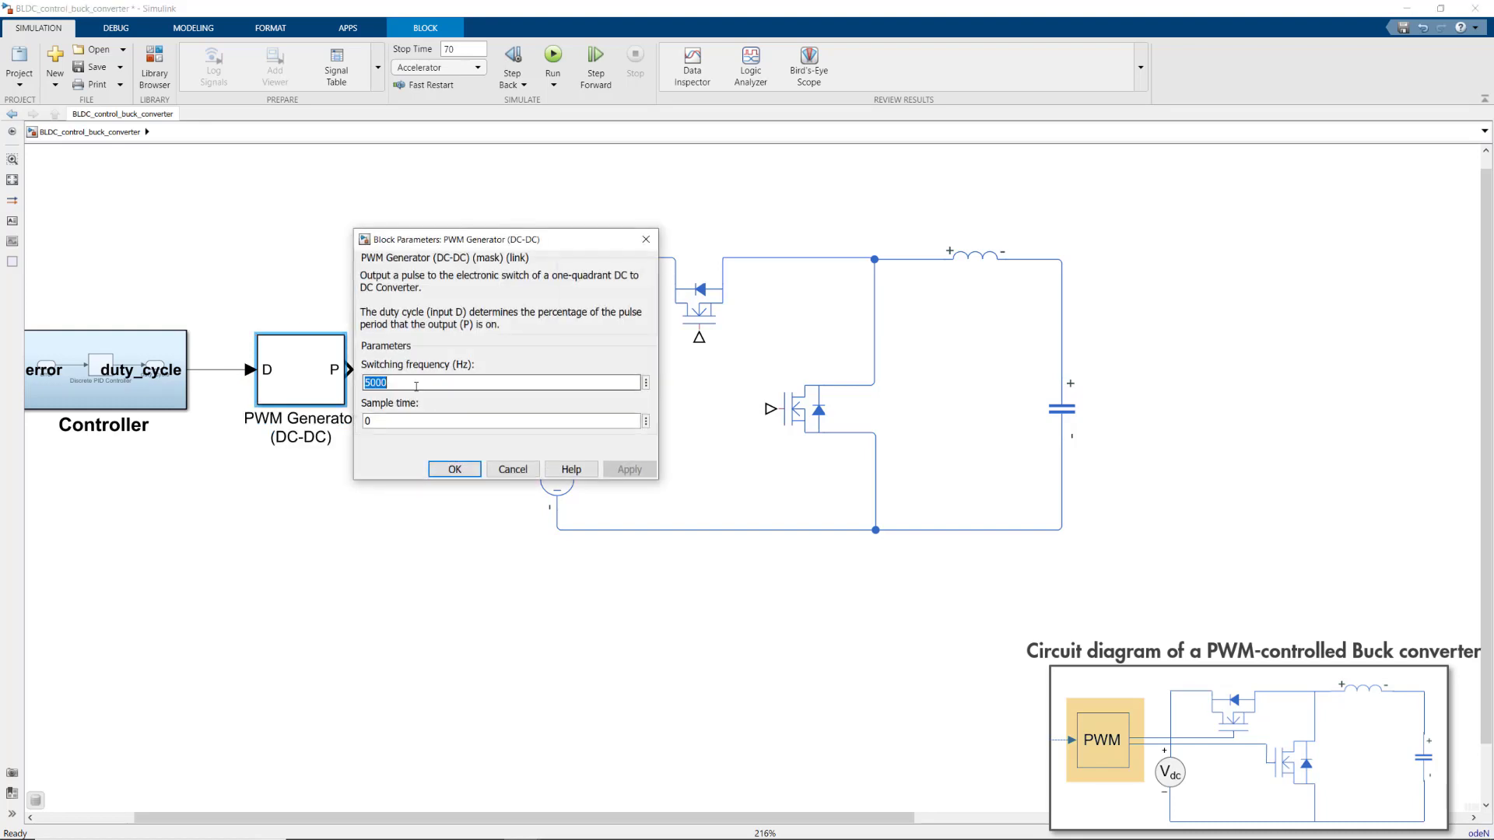
text(1000)
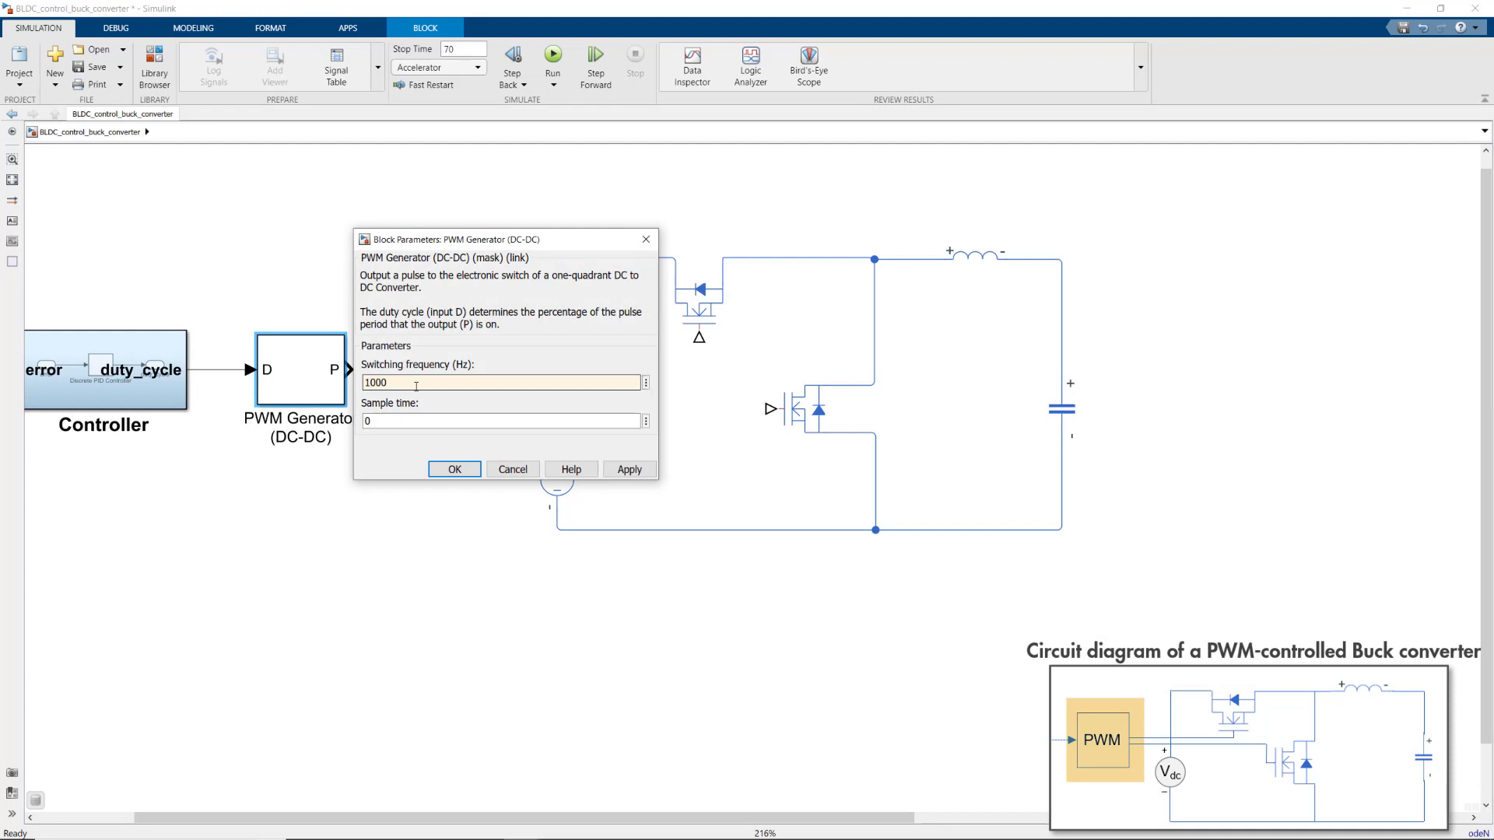
text(Ts_mot)
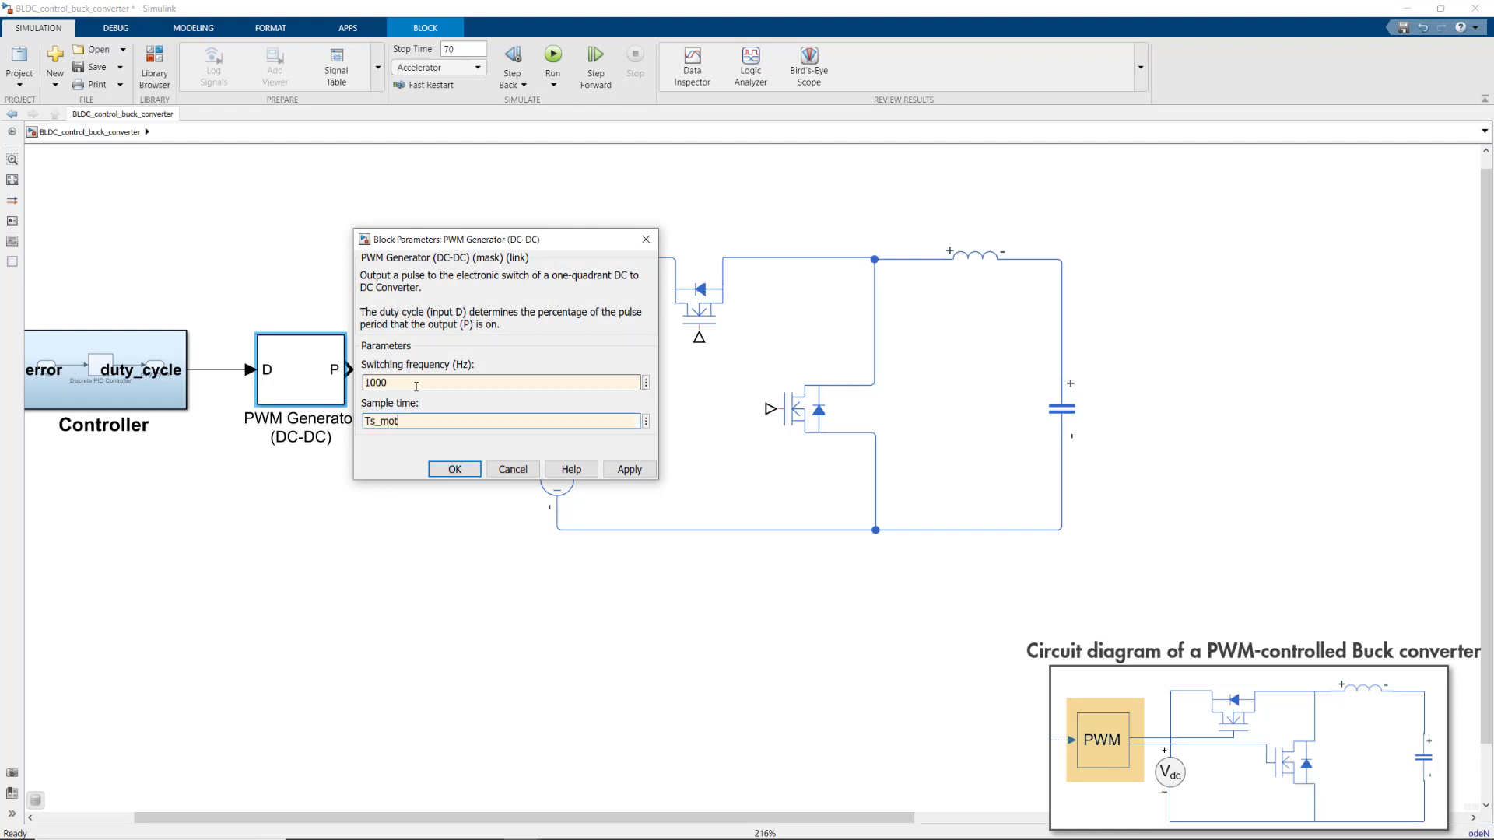
click(453, 469)
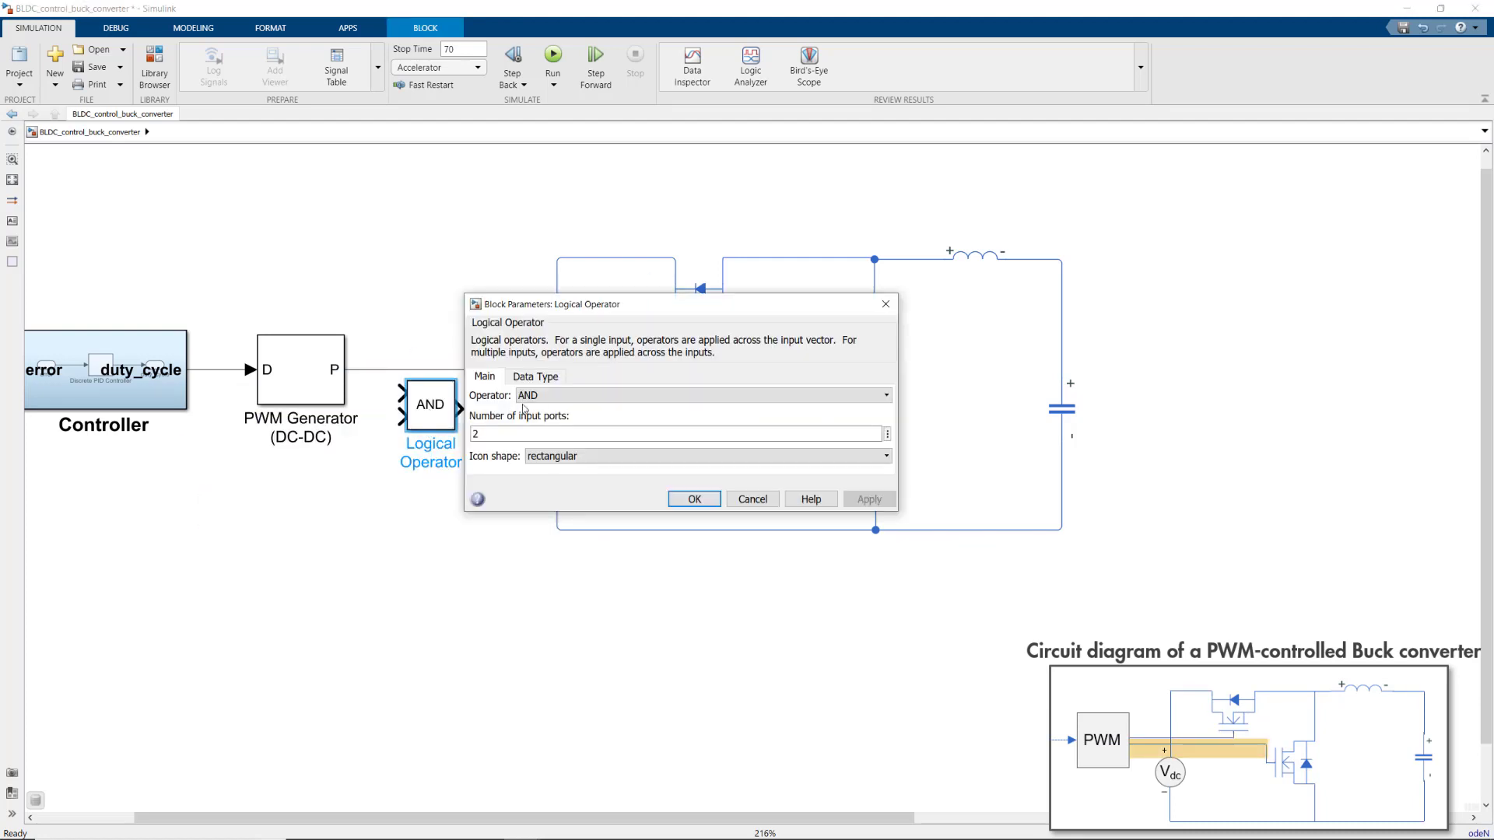
Set the Logical Operator to NOT and place a Data Type Conversion block before the gate.
click(694, 499)
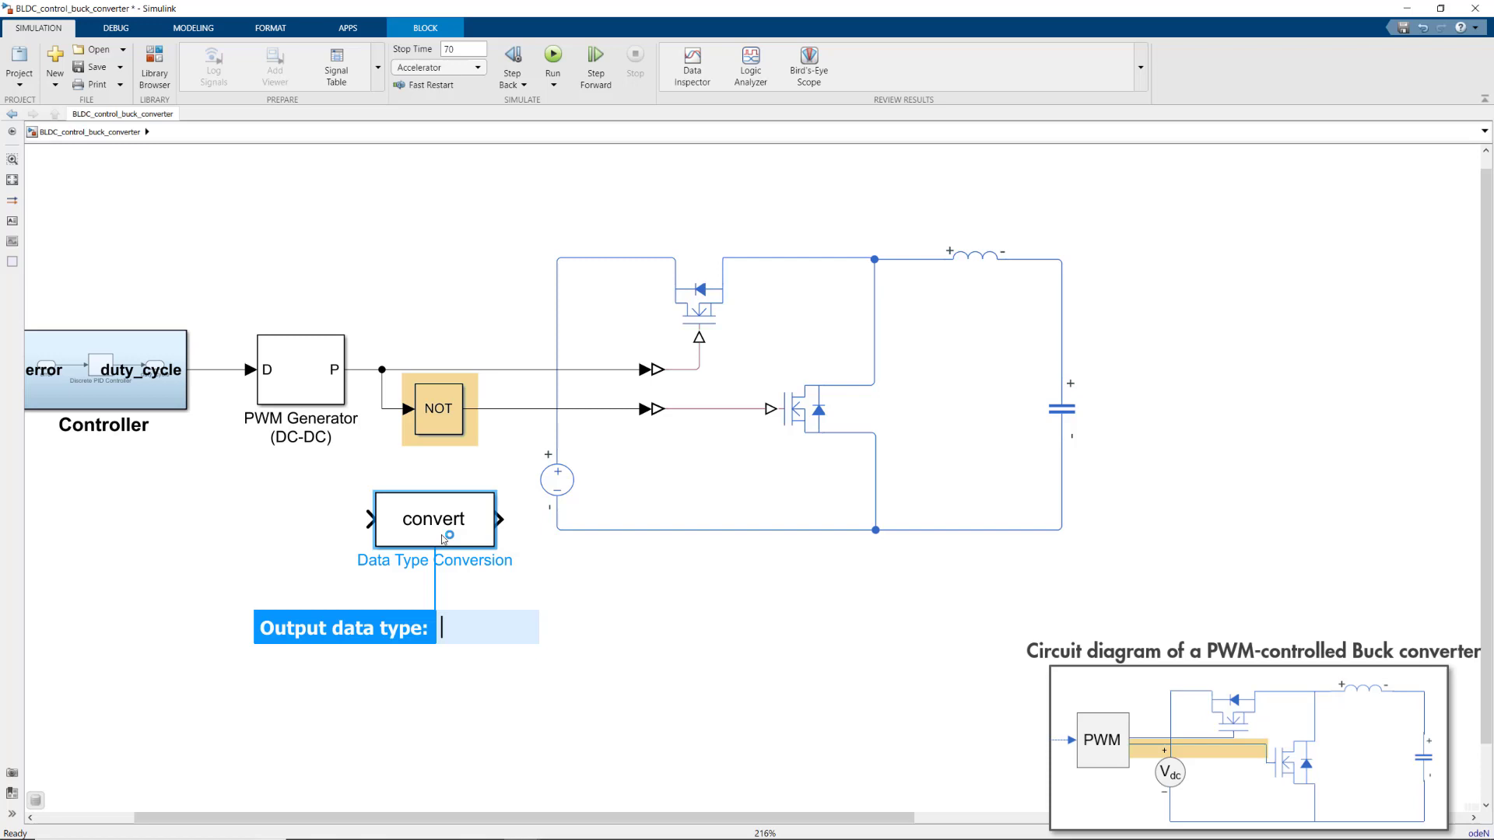
drag(434, 519, 521, 416)
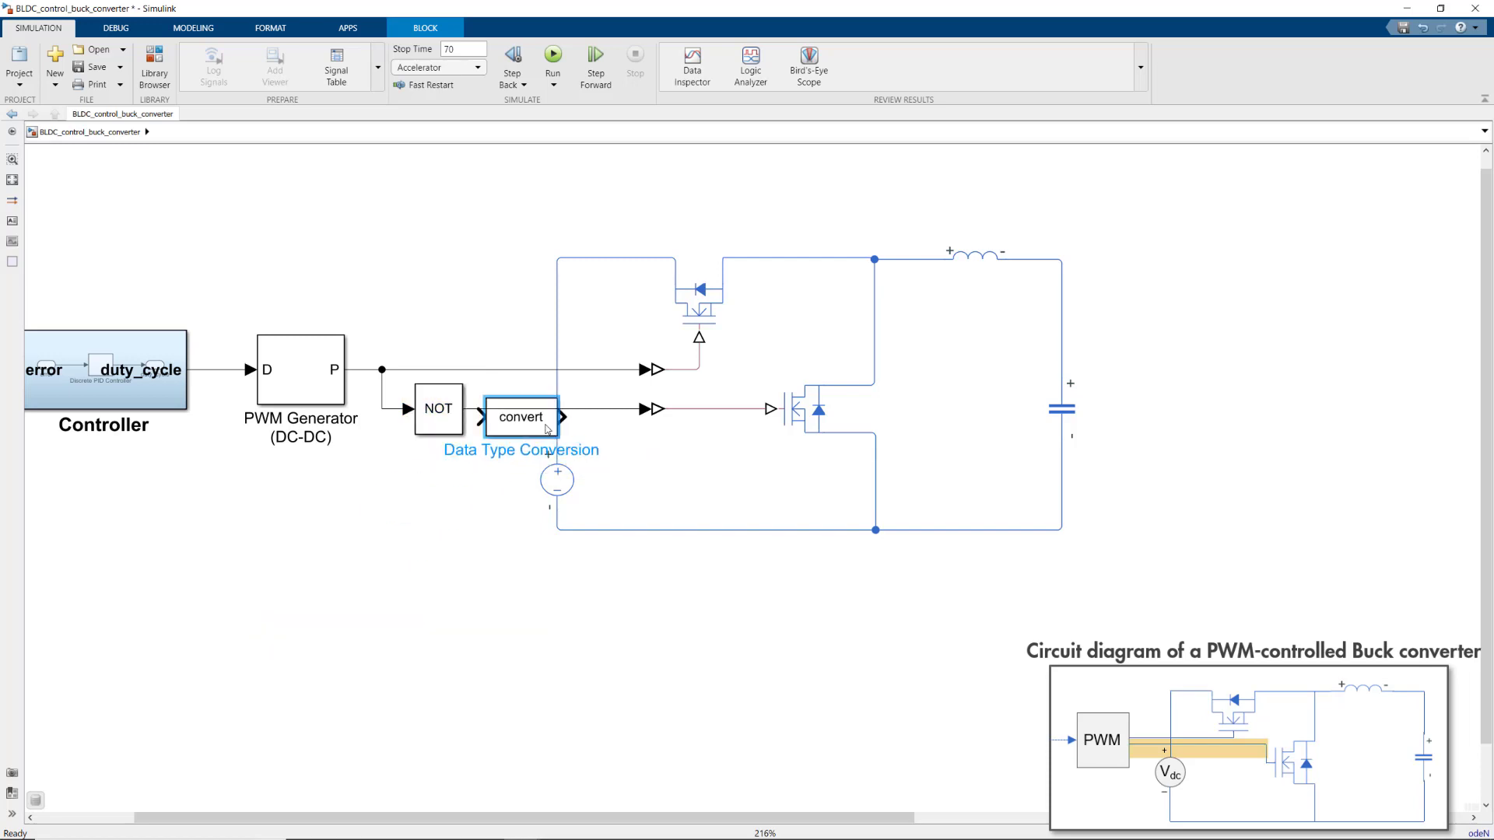
drag(521, 416, 552, 408)
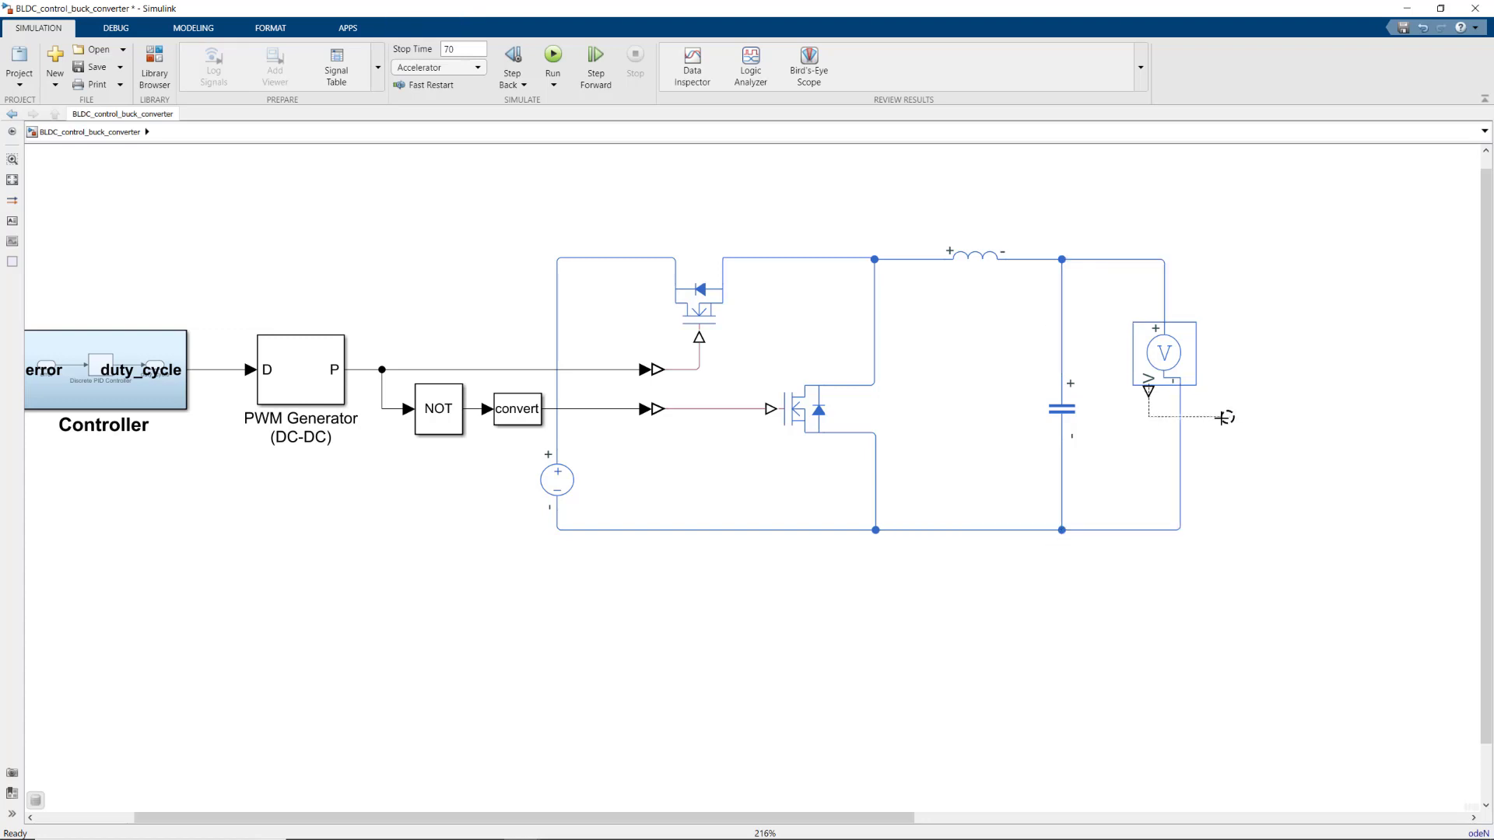
Wire the voltage sensor output and group the converter blocks into a 'Buck Converter' subsystem.
click(1229, 415)
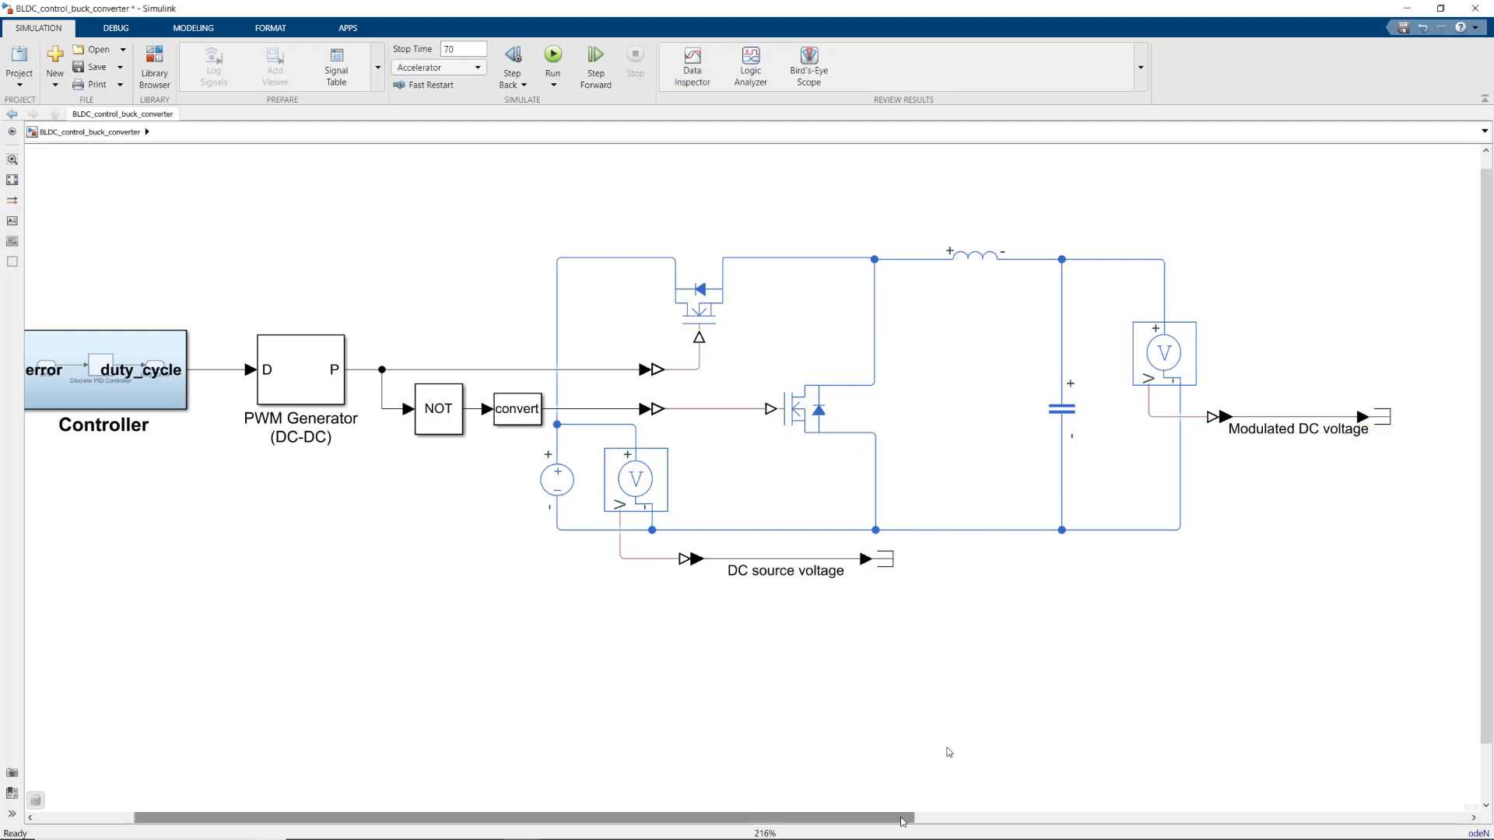
scroll(right, 3)
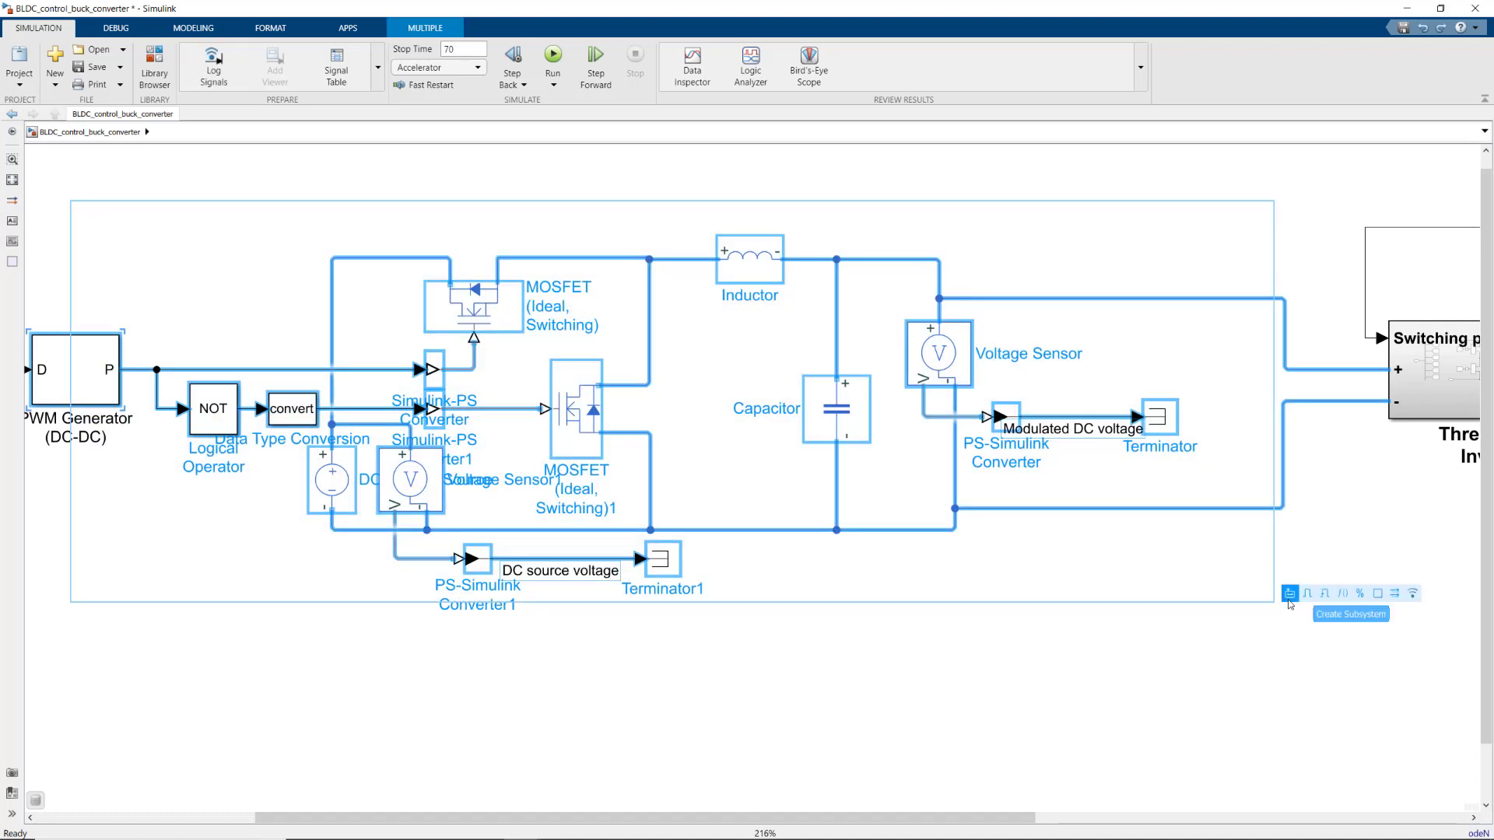
click(1291, 593)
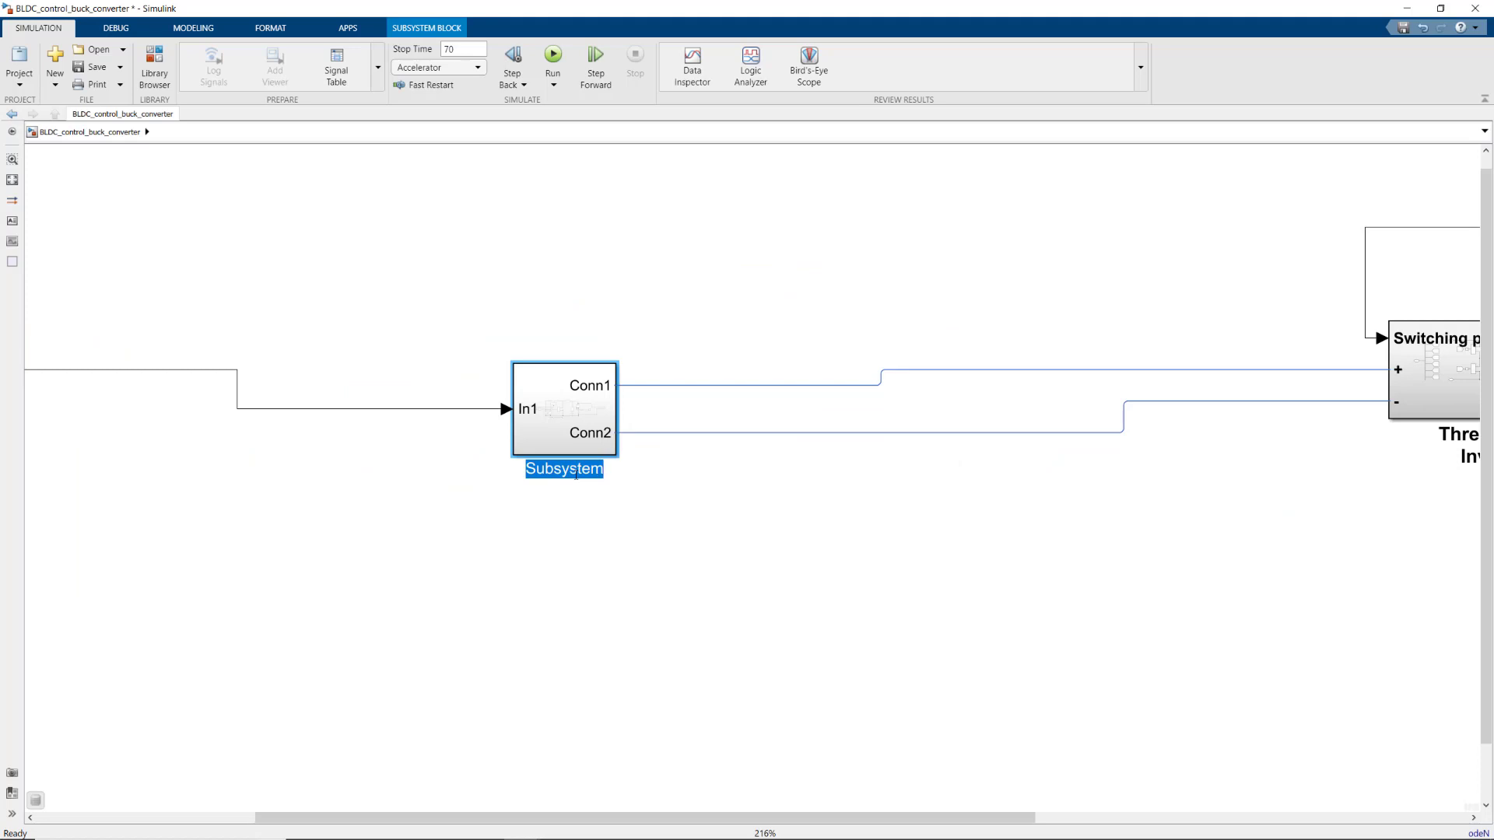
text(Buck Converter)
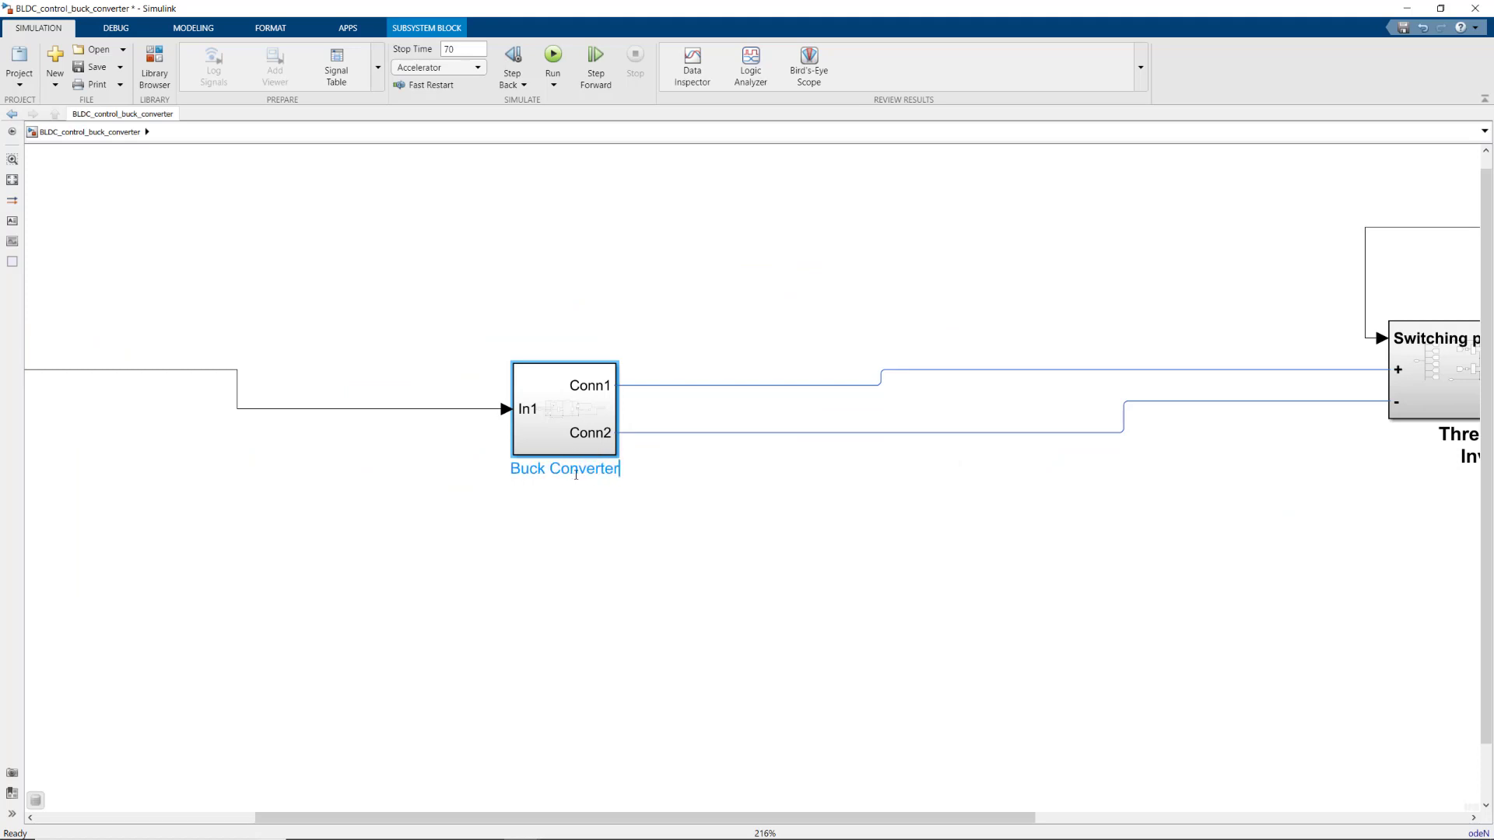
Inside Buck Converter, name the input 'duty cycle' and move the output ports onto the top and bottom rails.
double_click(565, 409)
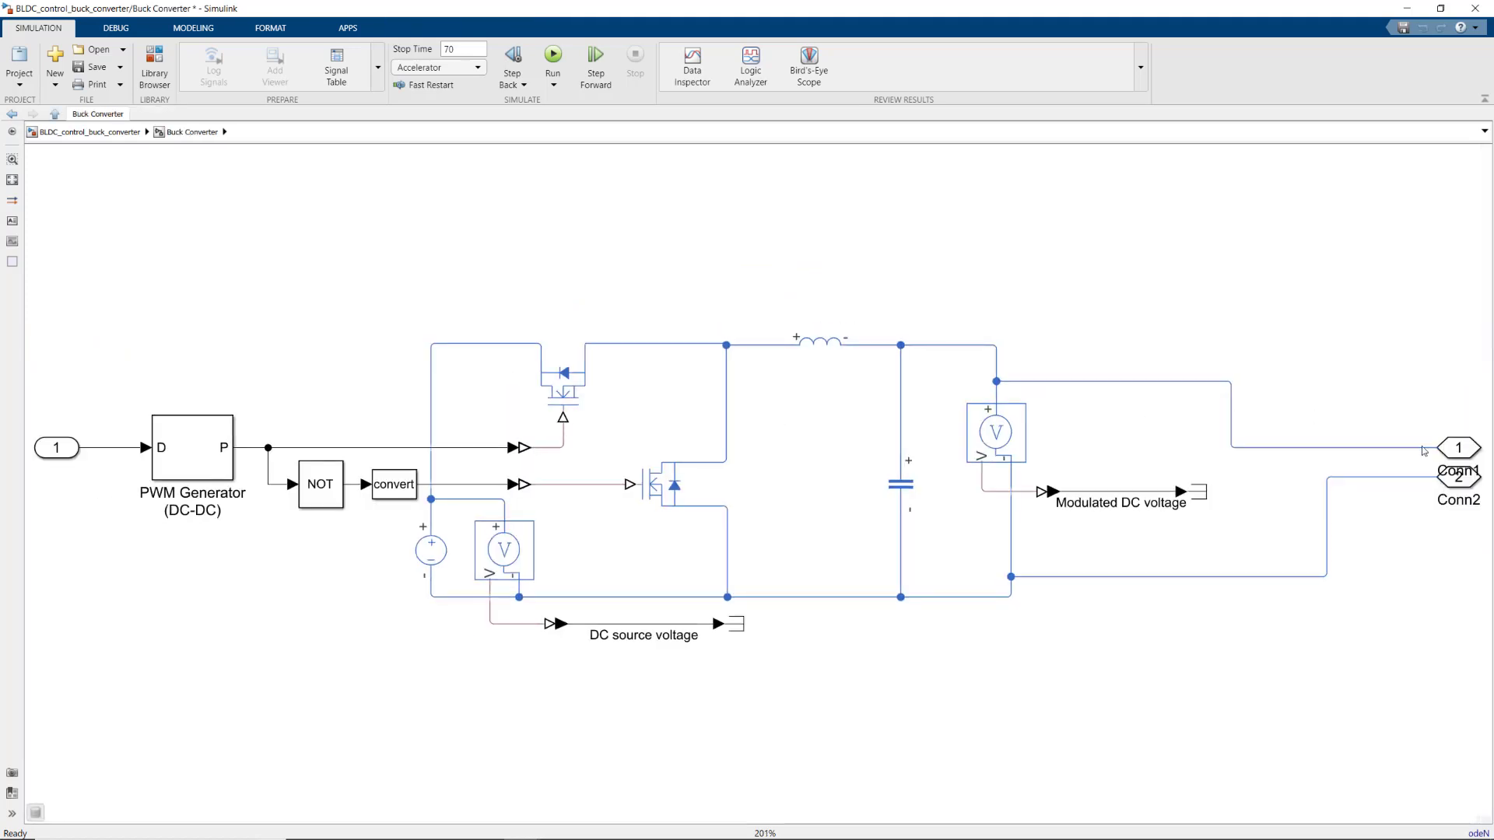
click(55, 468)
text(dutycyc)
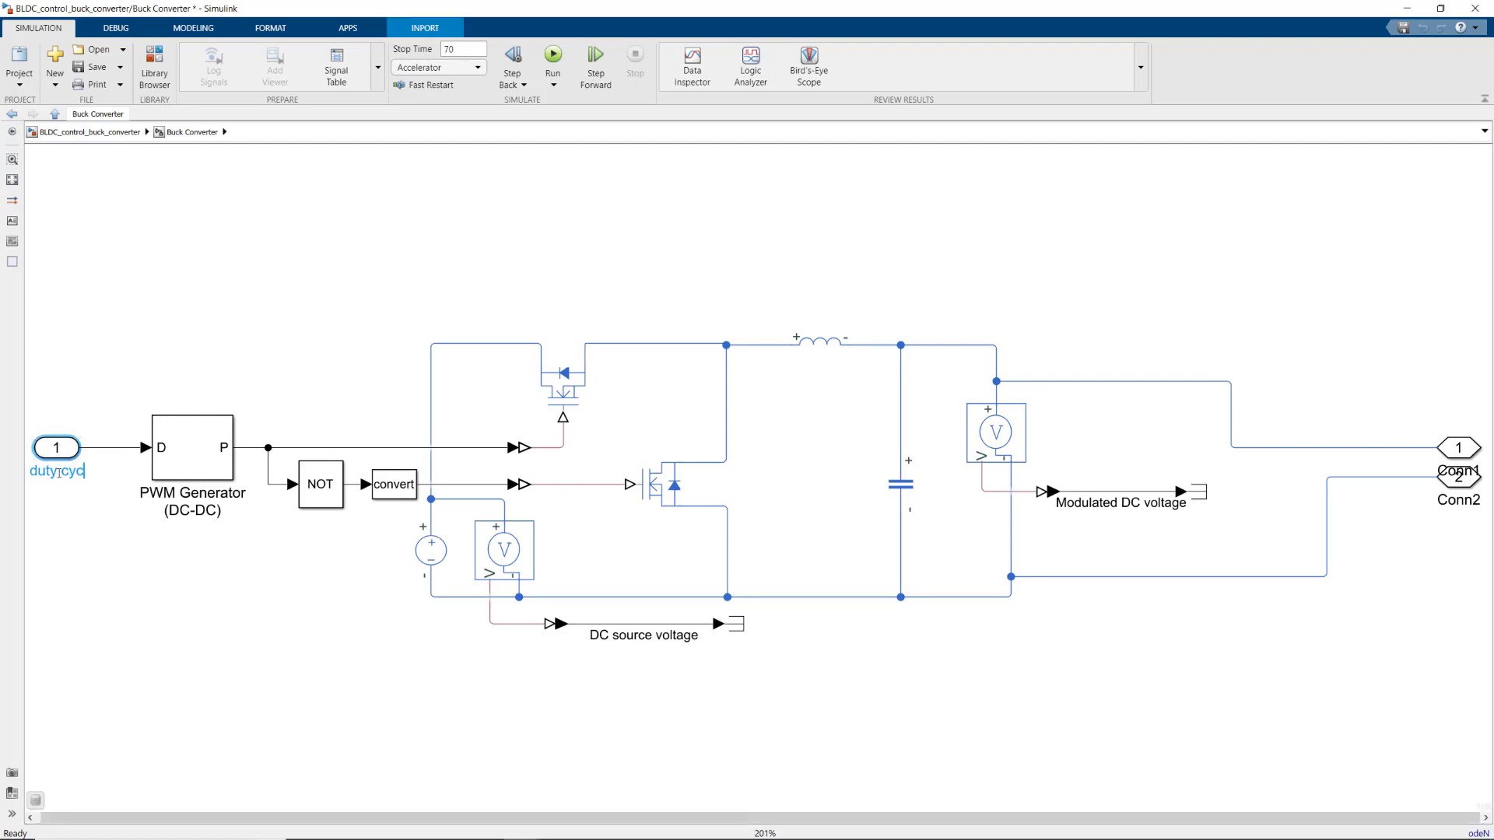
click(1236, 362)
text(+)
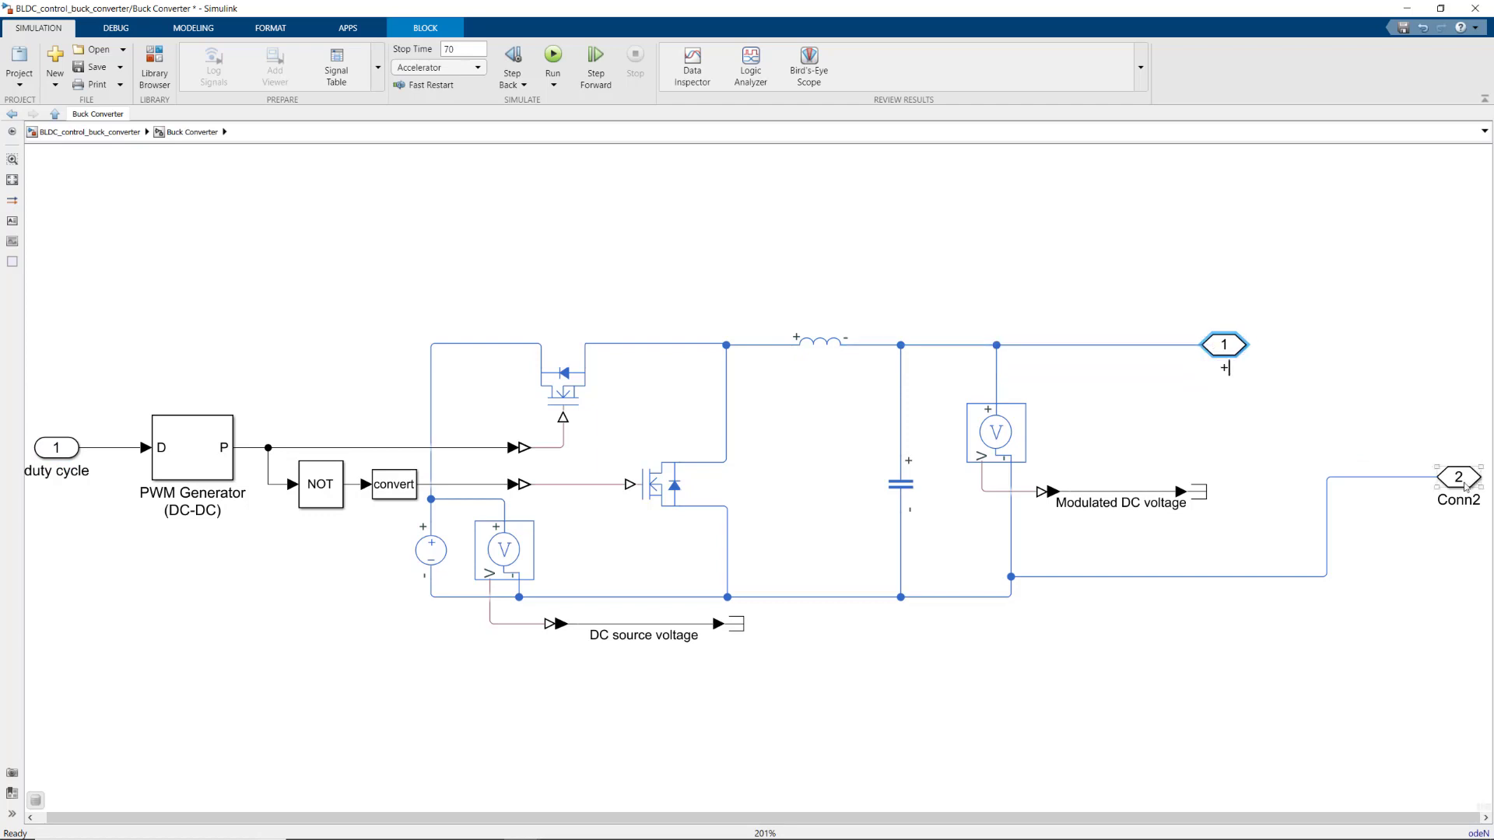
drag(1457, 476, 1244, 594)
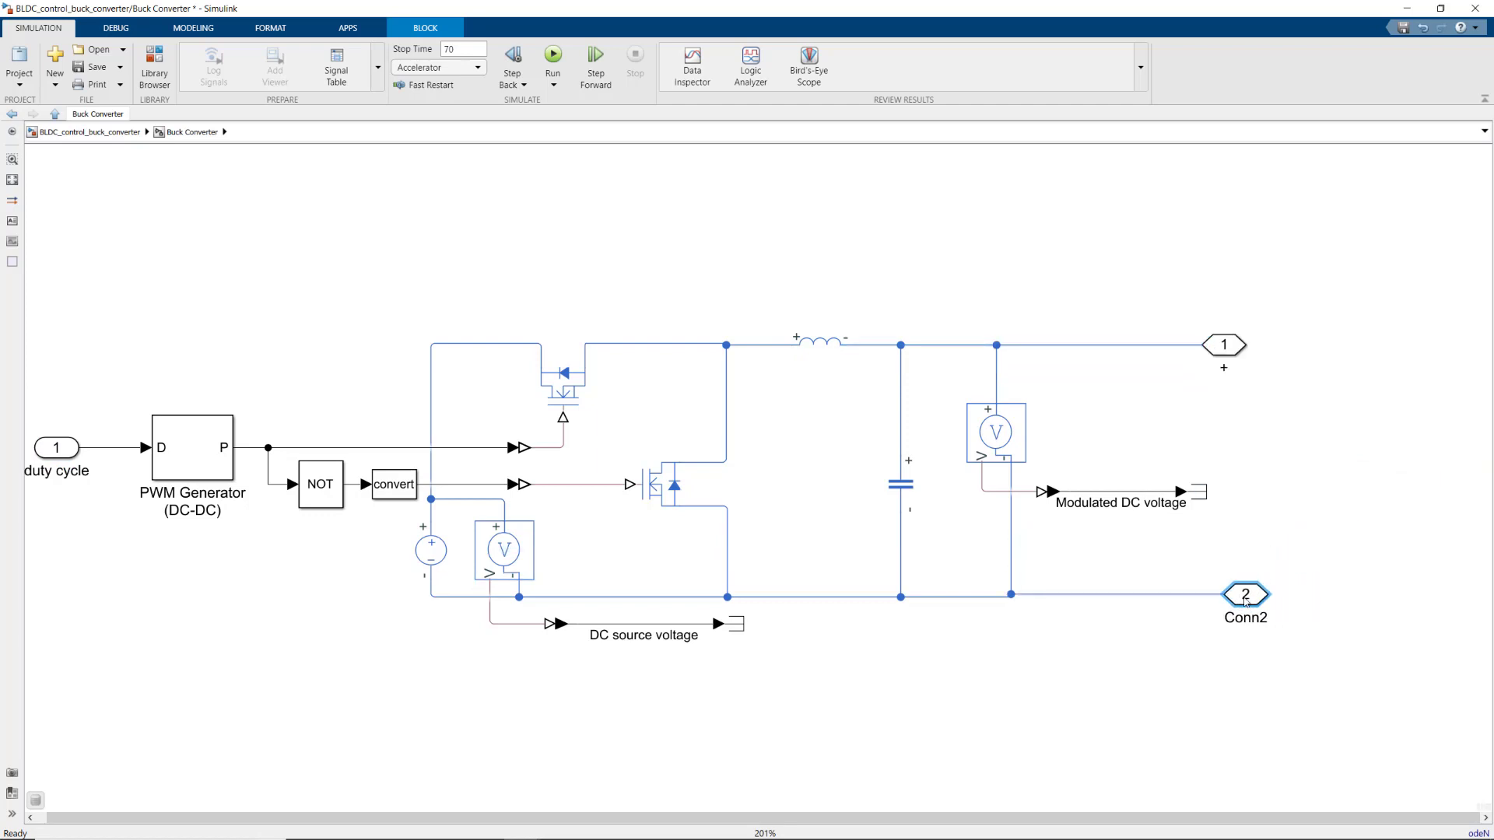
double_click(1245, 617)
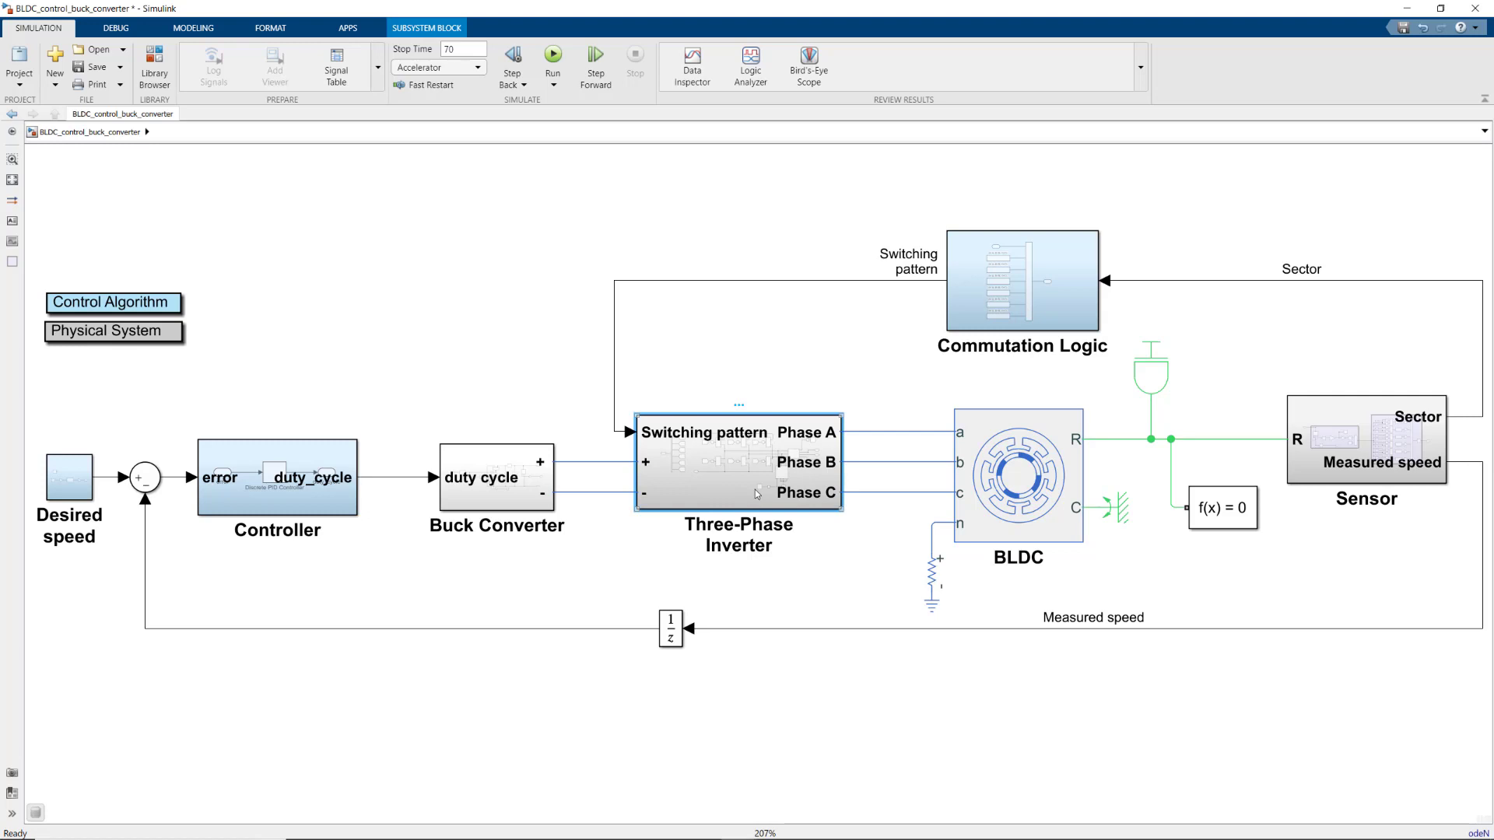
Open the Three-Phase Inverter subsystem from the top-level model.
double_click(738, 469)
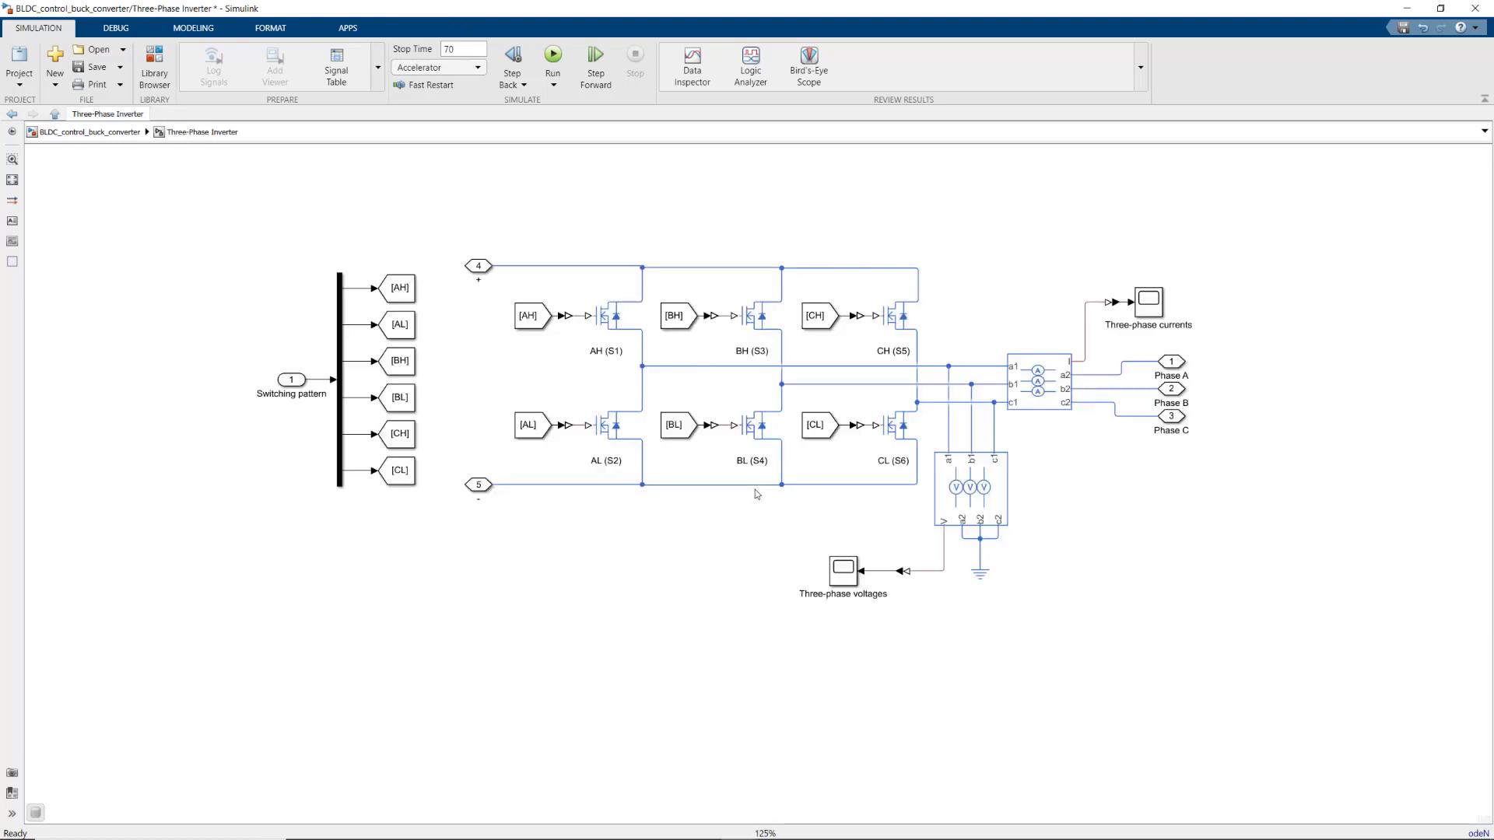
mouse_move(676, 659)
text(convert)
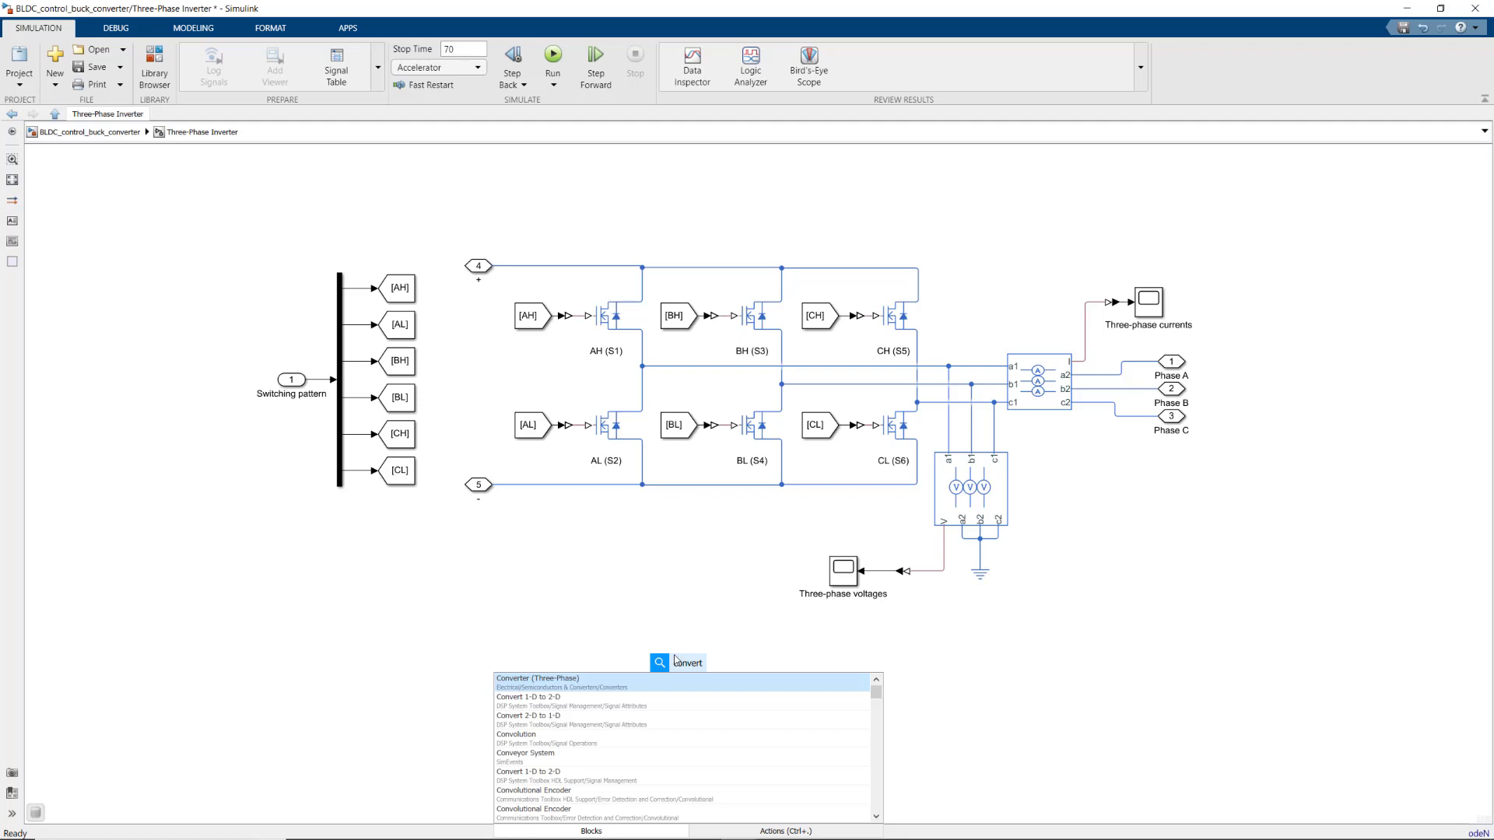
Insert a Converter (Three-Phase) block and apply its block parameters.
click(537, 678)
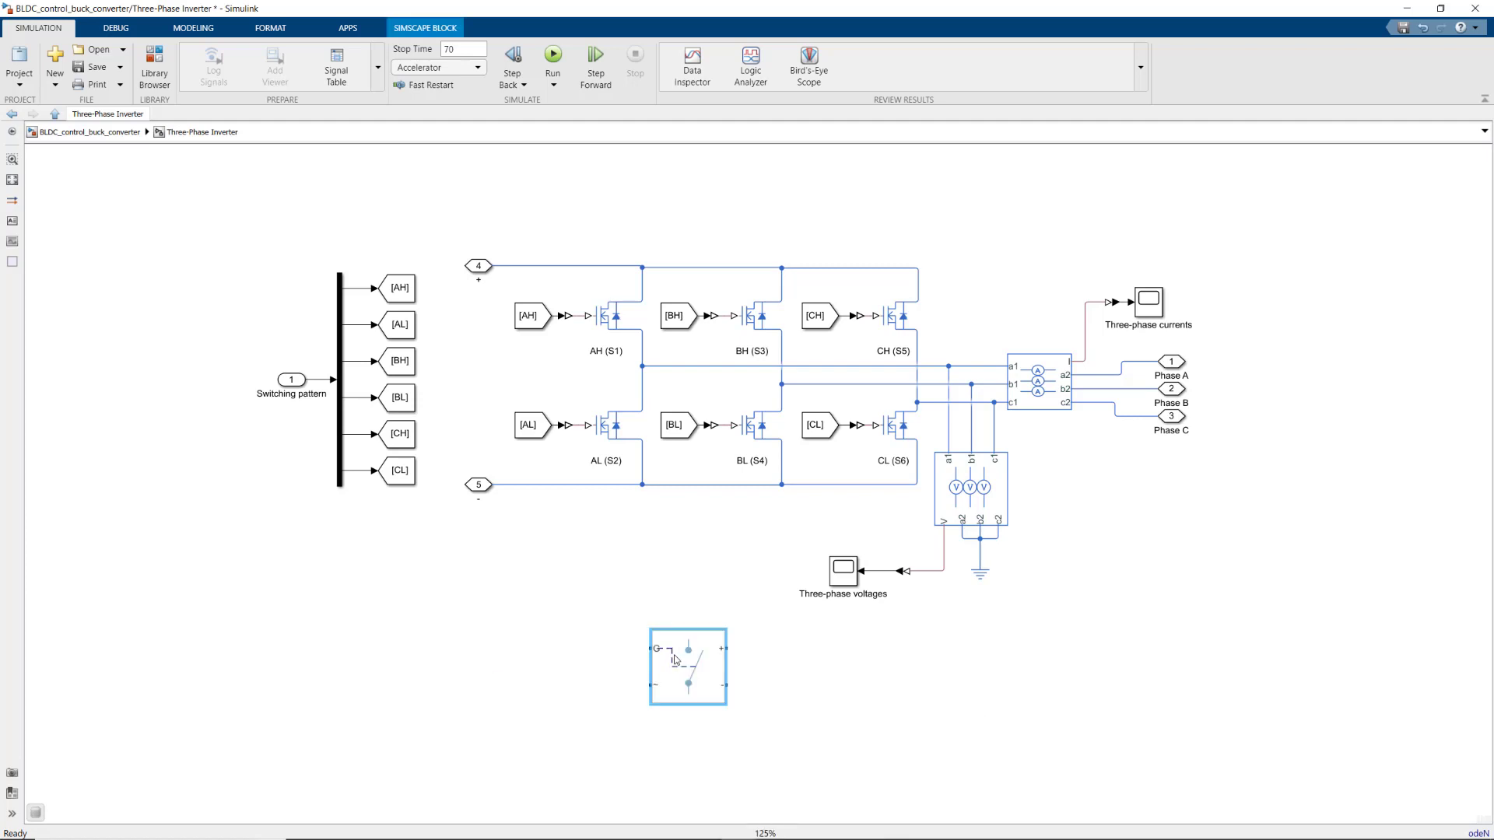
double_click(689, 667)
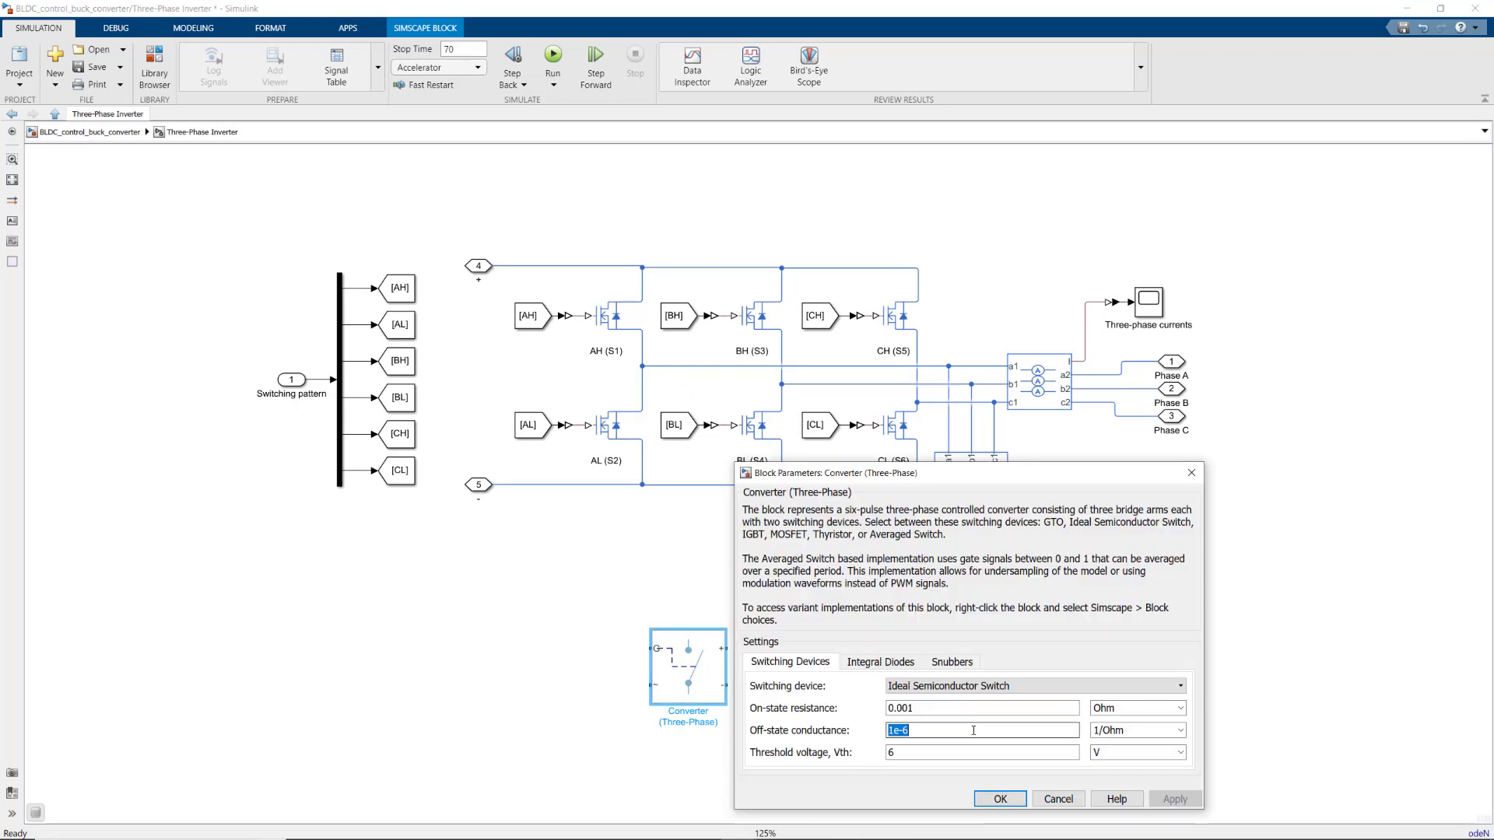
click(1000, 799)
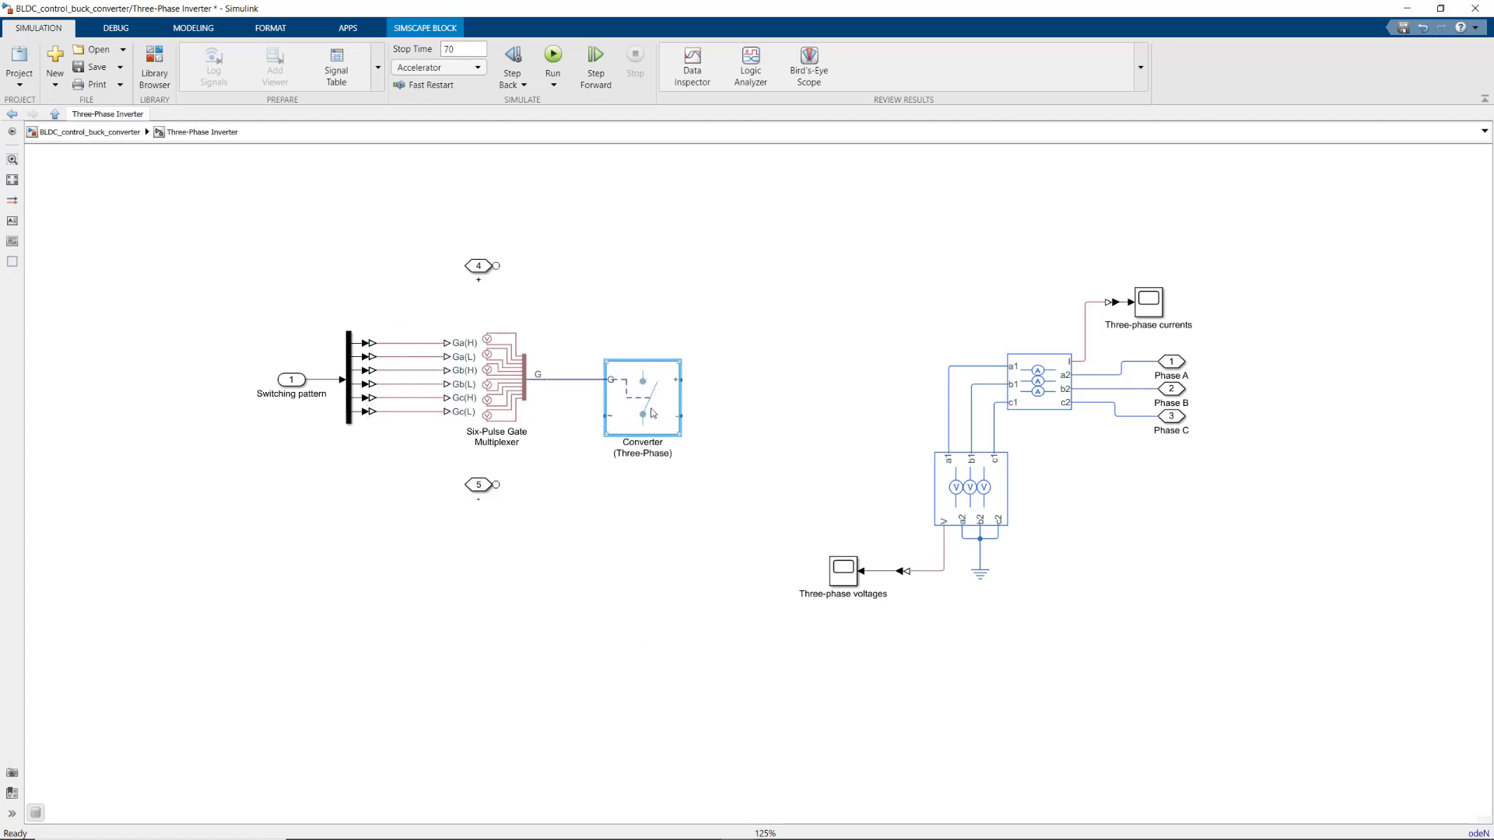
Review the Converter (Three-Phase) help page with all Ports descriptions expanded.
double_click(643, 396)
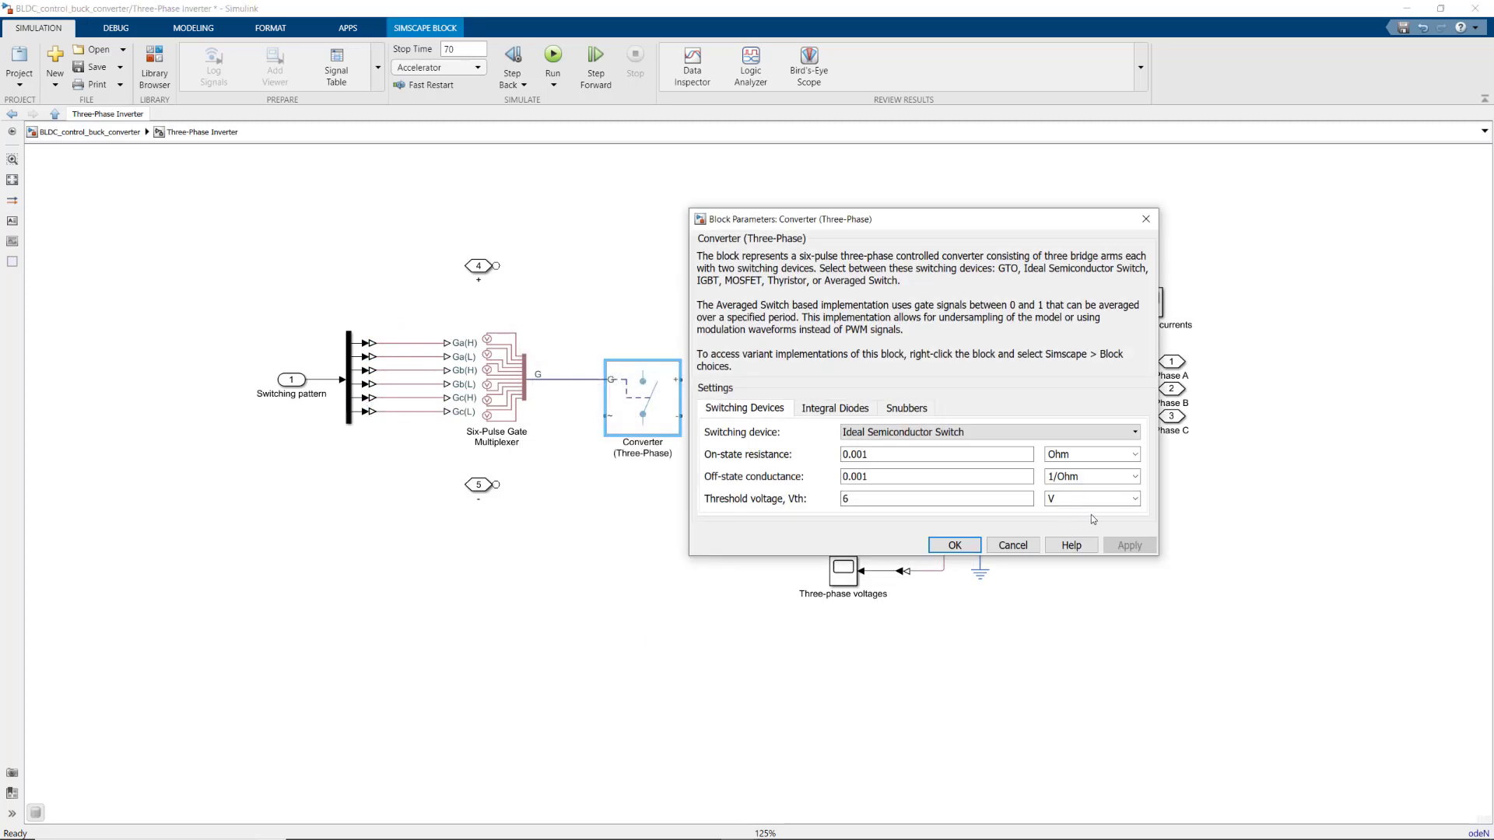
click(1071, 545)
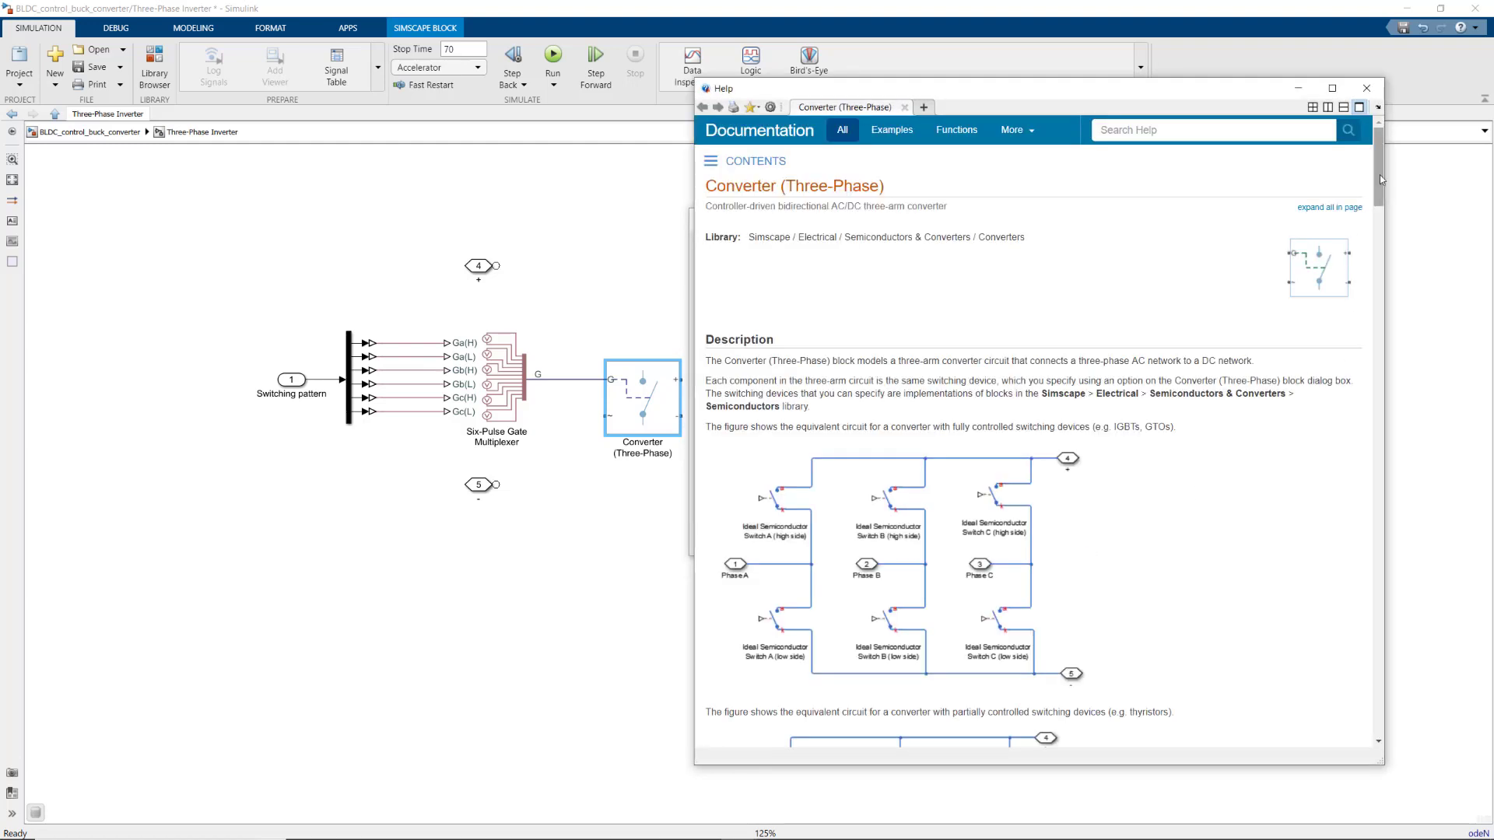
scroll(down, 3)
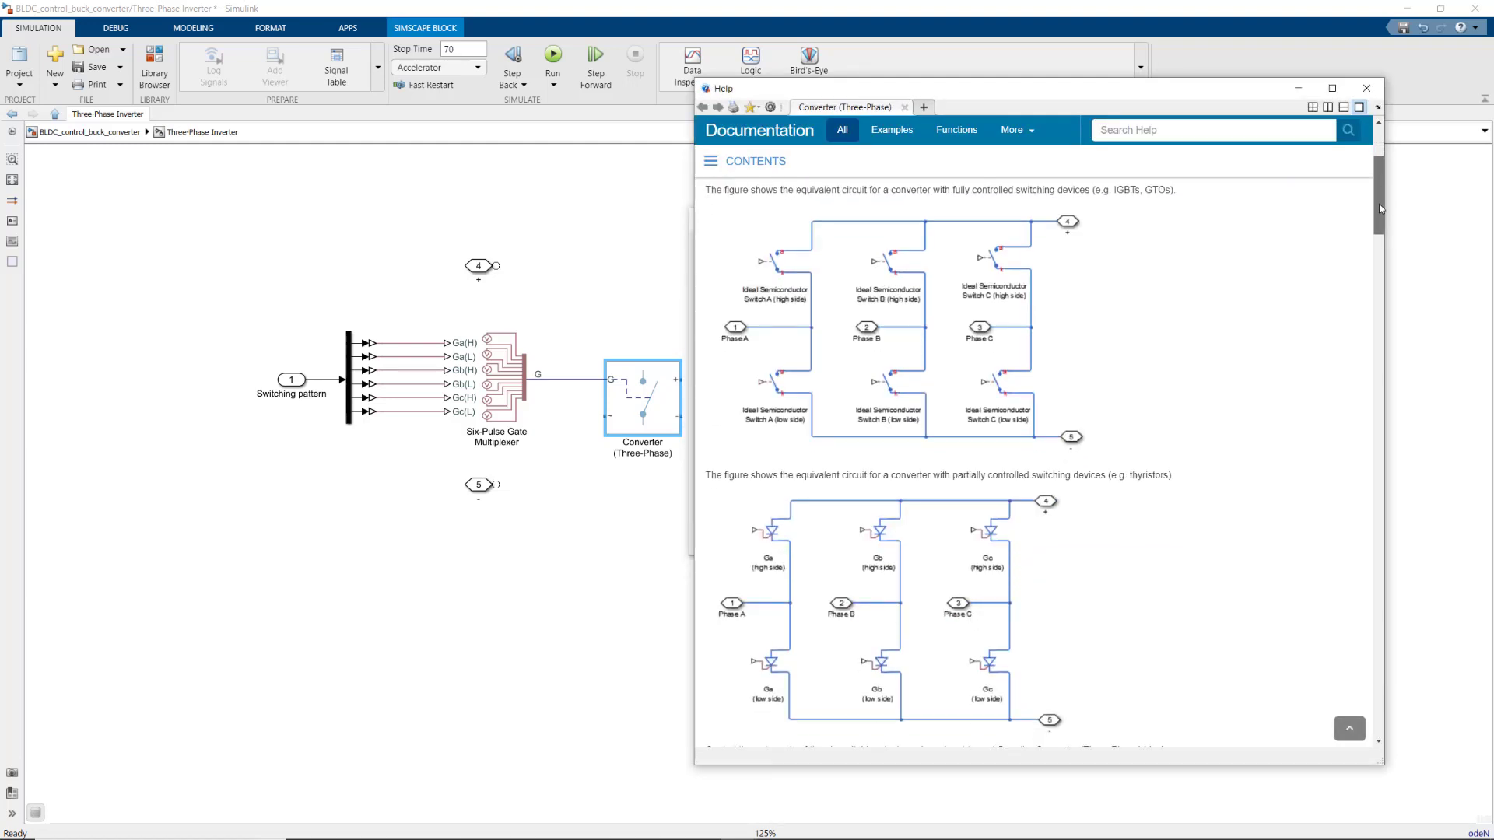
scroll(down, 3)
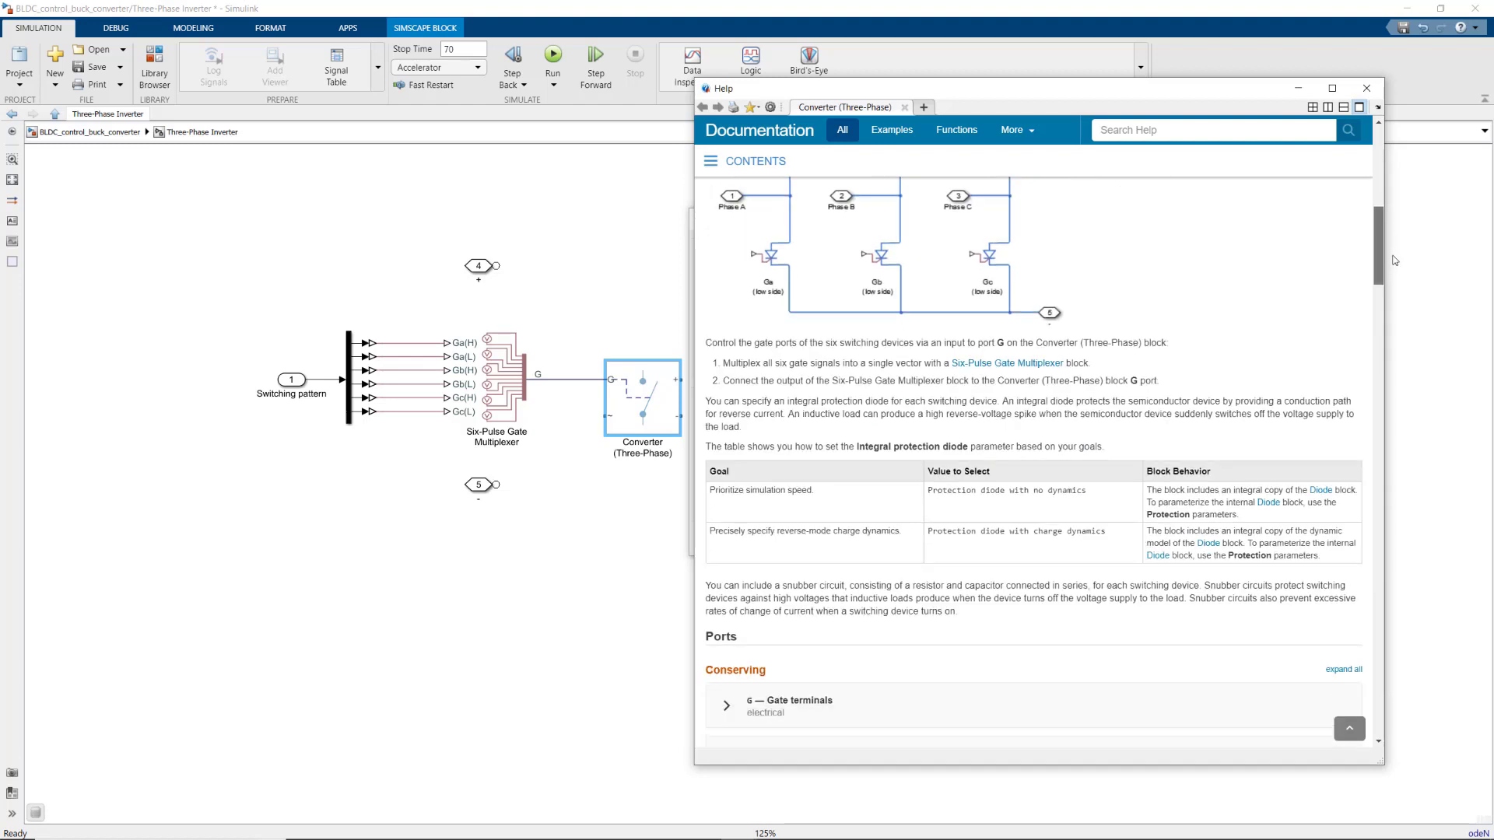
click(1343, 669)
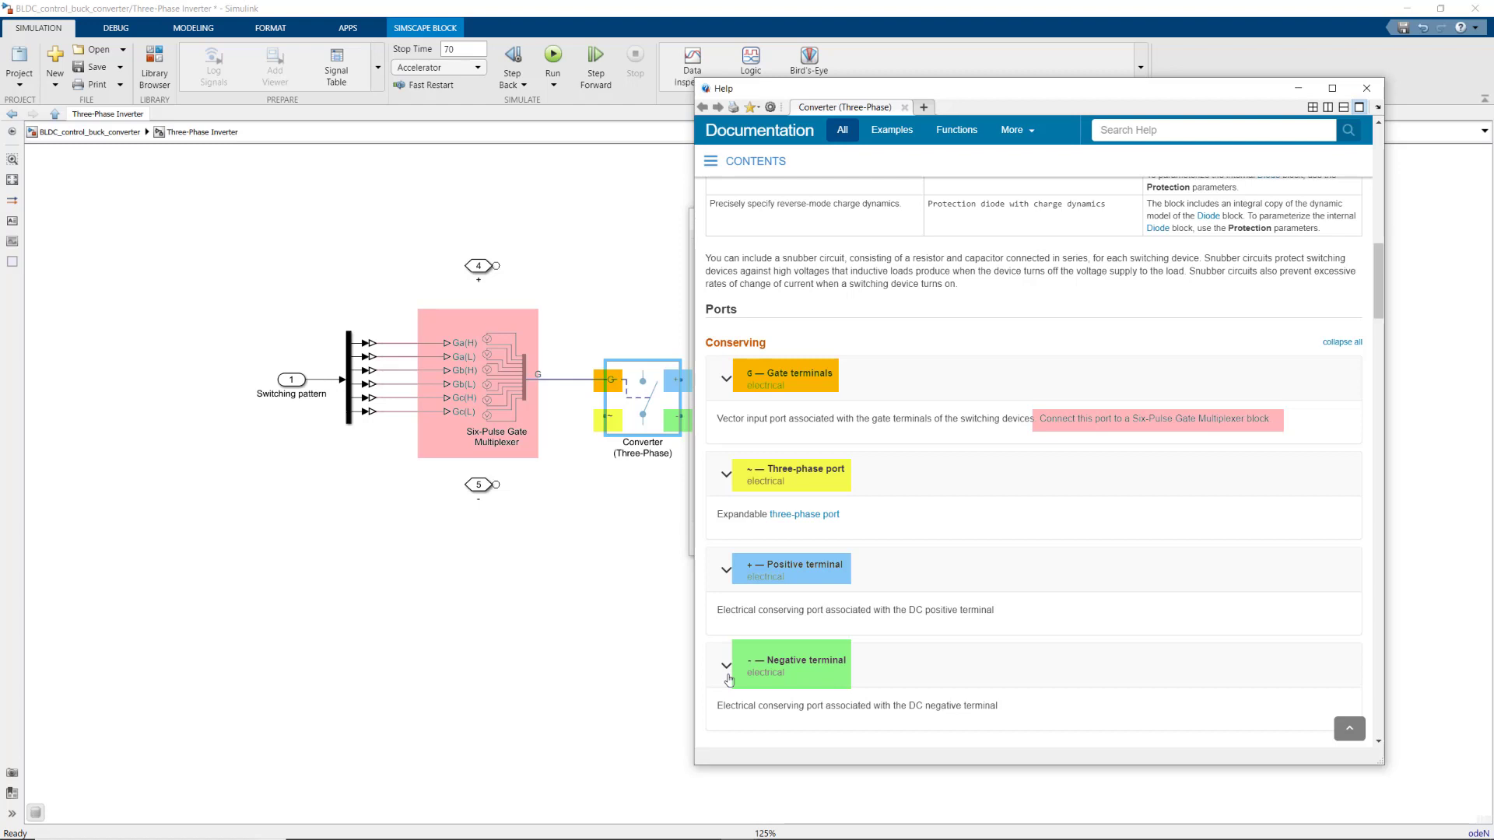
click(1365, 87)
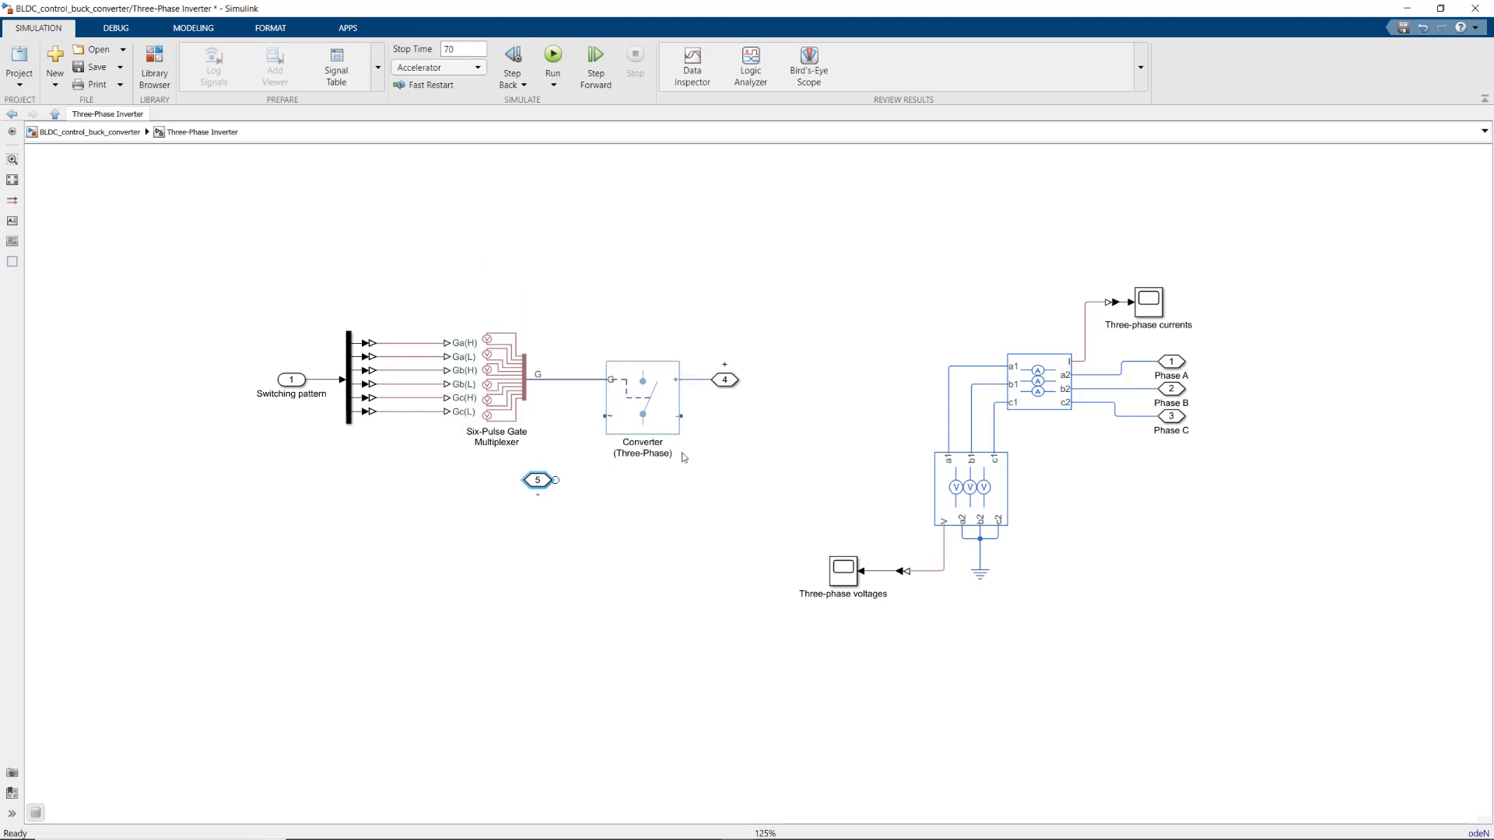
Wire port 5 to the converter's negative terminal and add Connection Port 3.
drag(537, 480, 723, 416)
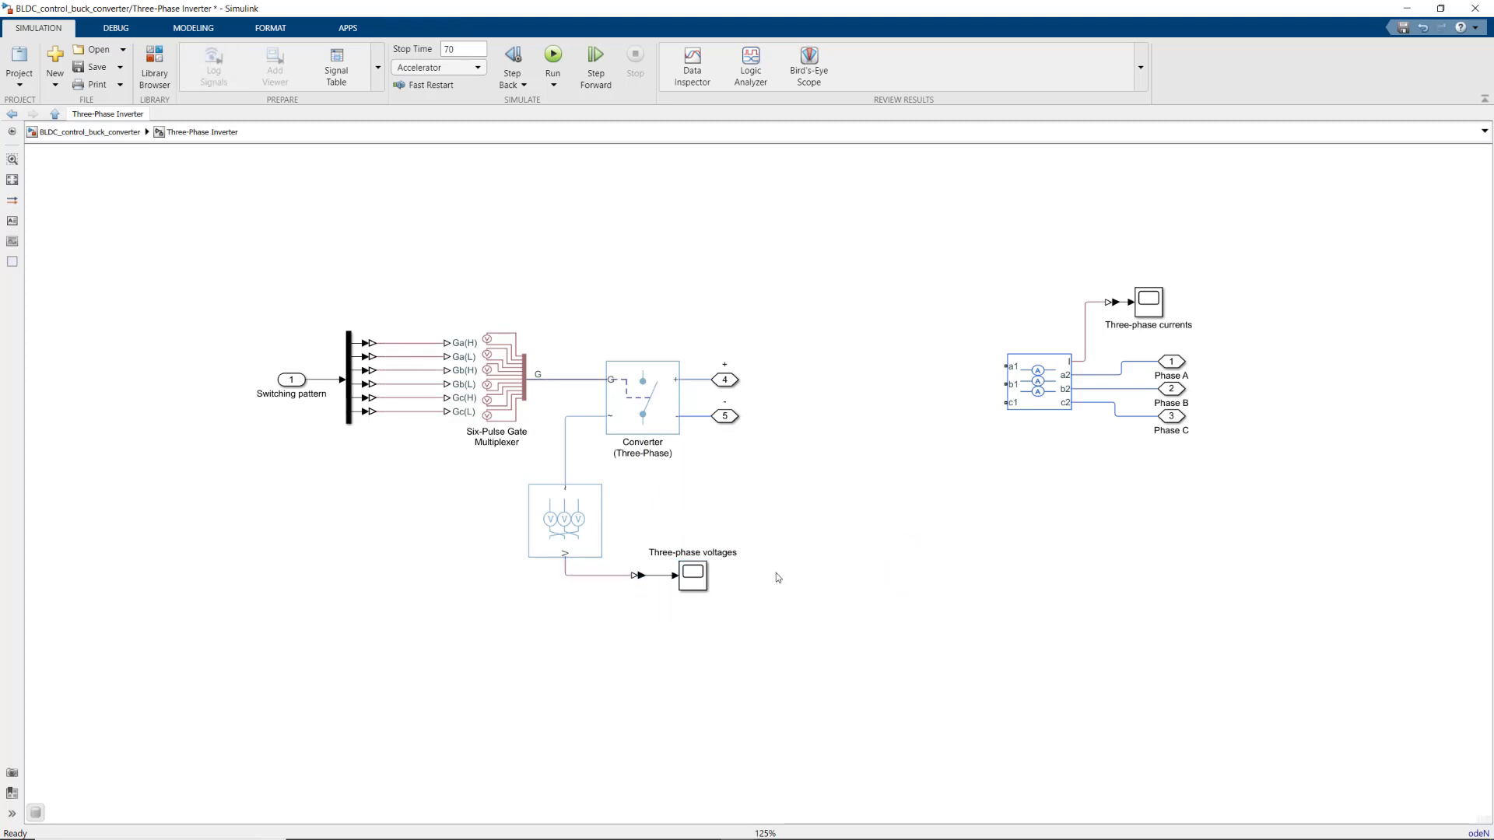
click(1038, 389)
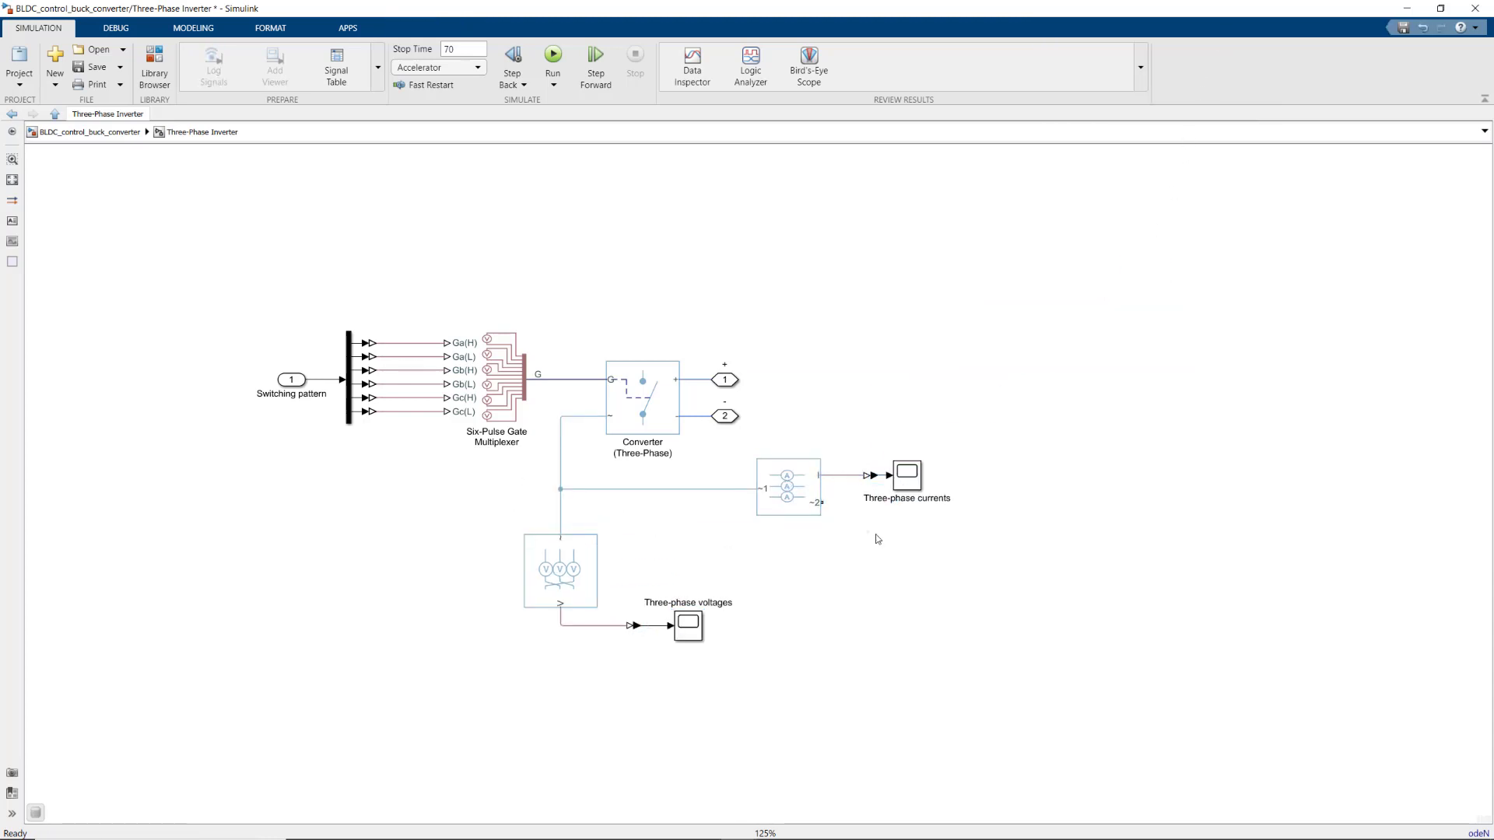
text(connect)
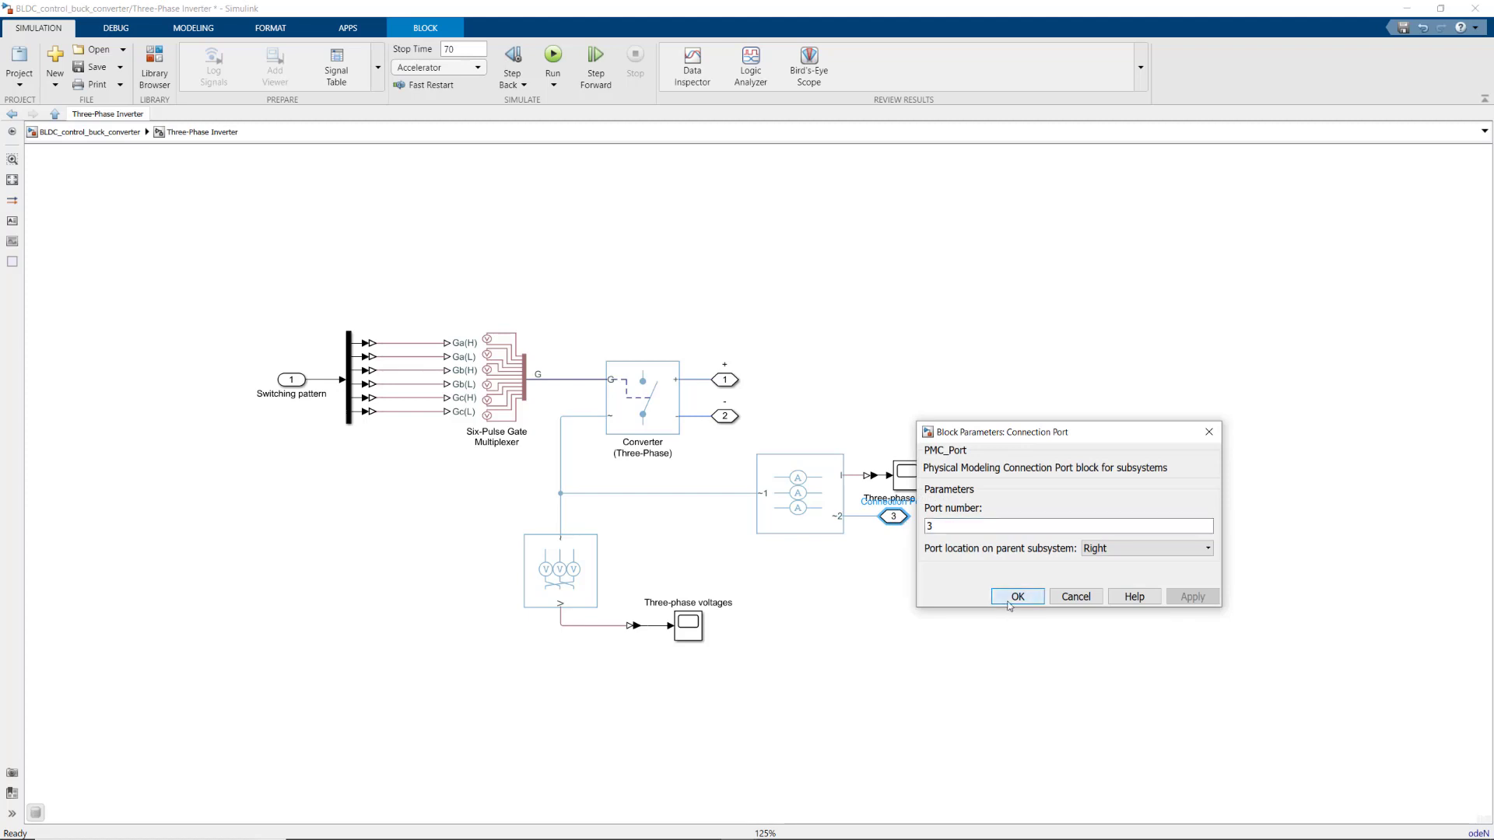
click(1017, 596)
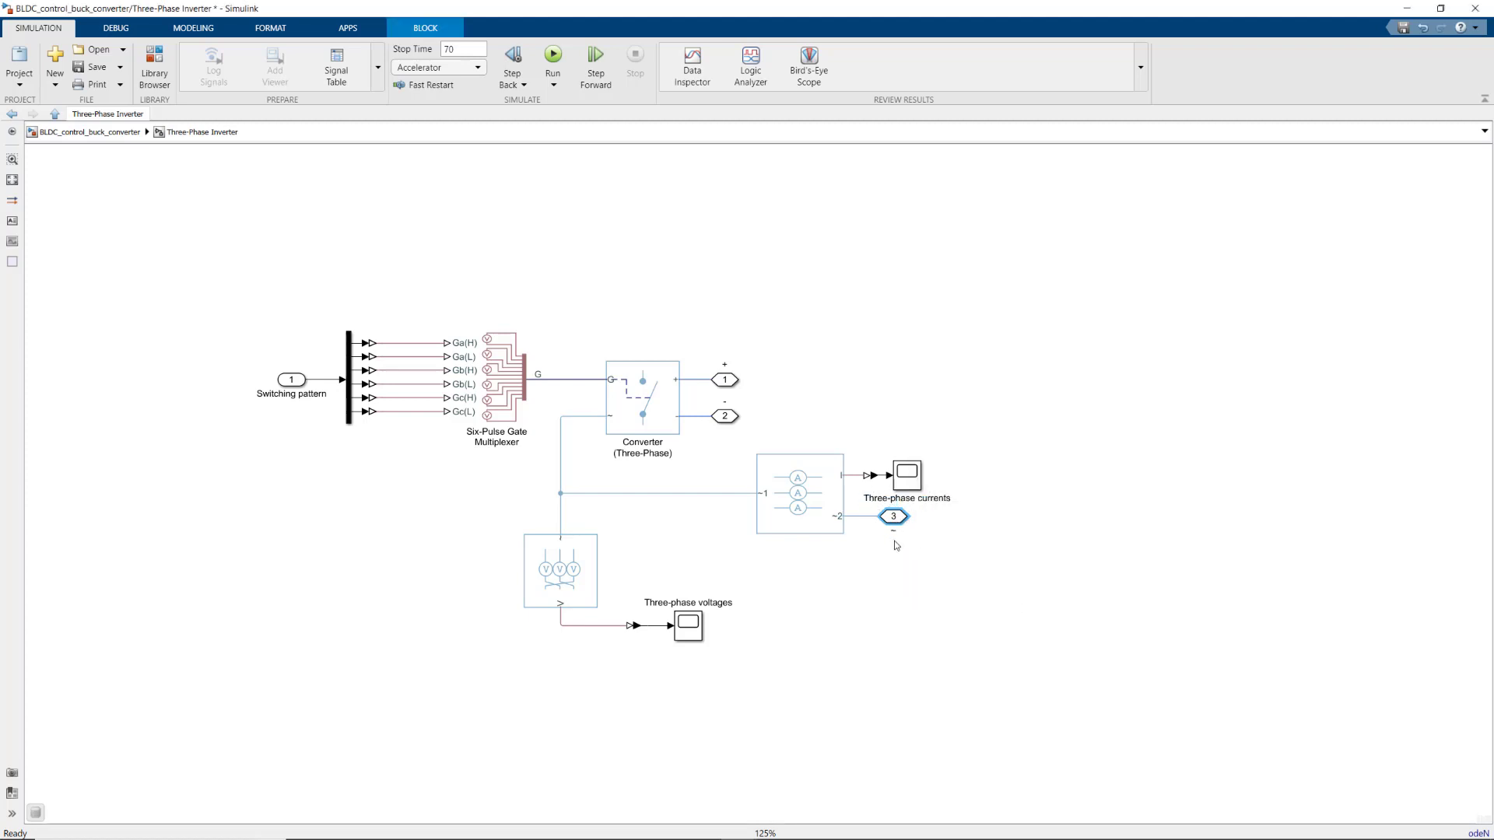
click(89, 131)
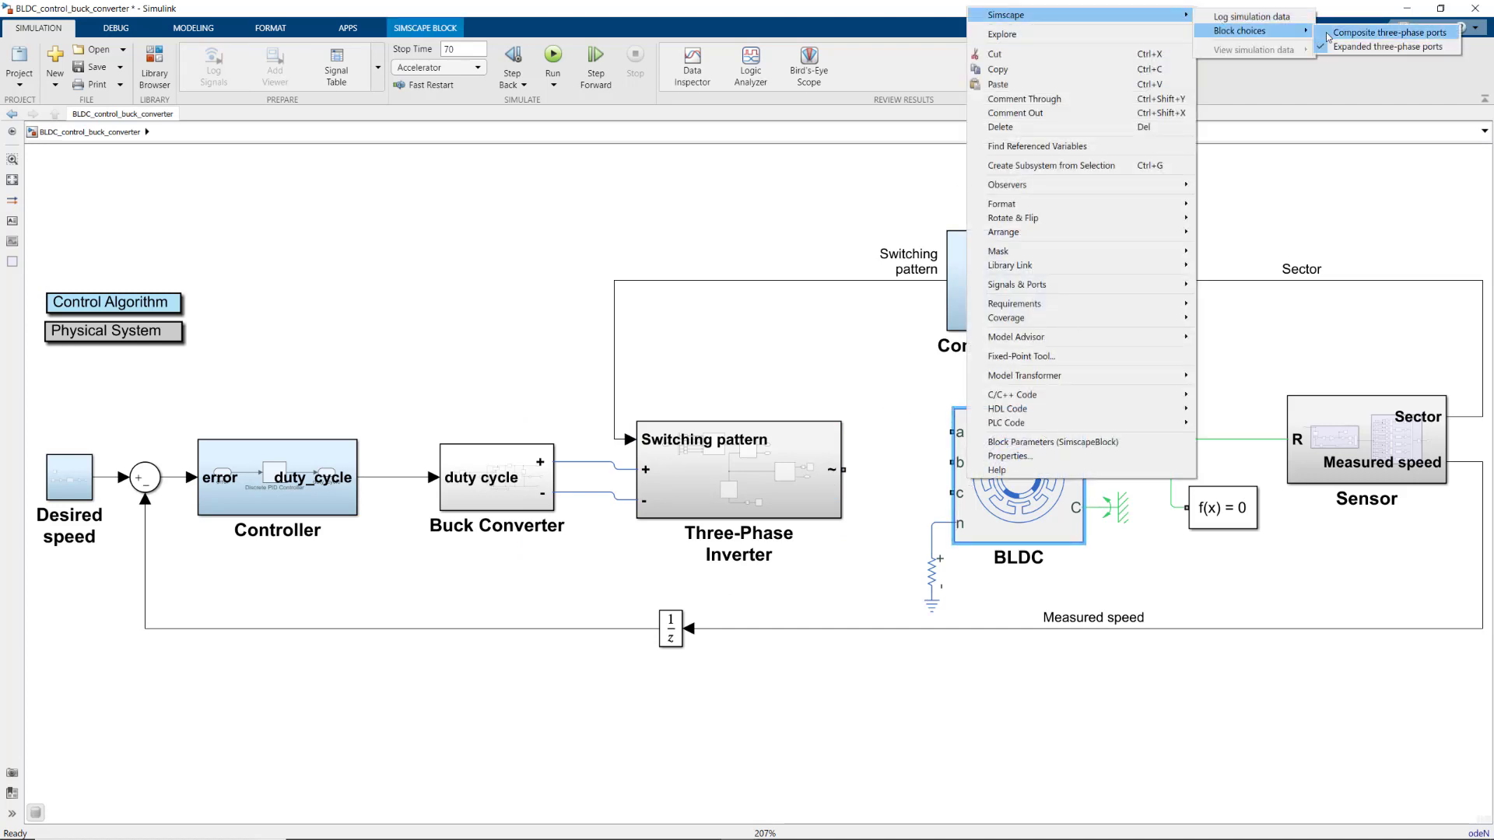
Give the BLDC a composite three-phase port, run the simulation, and inspect speed and voltage plots.
click(1388, 32)
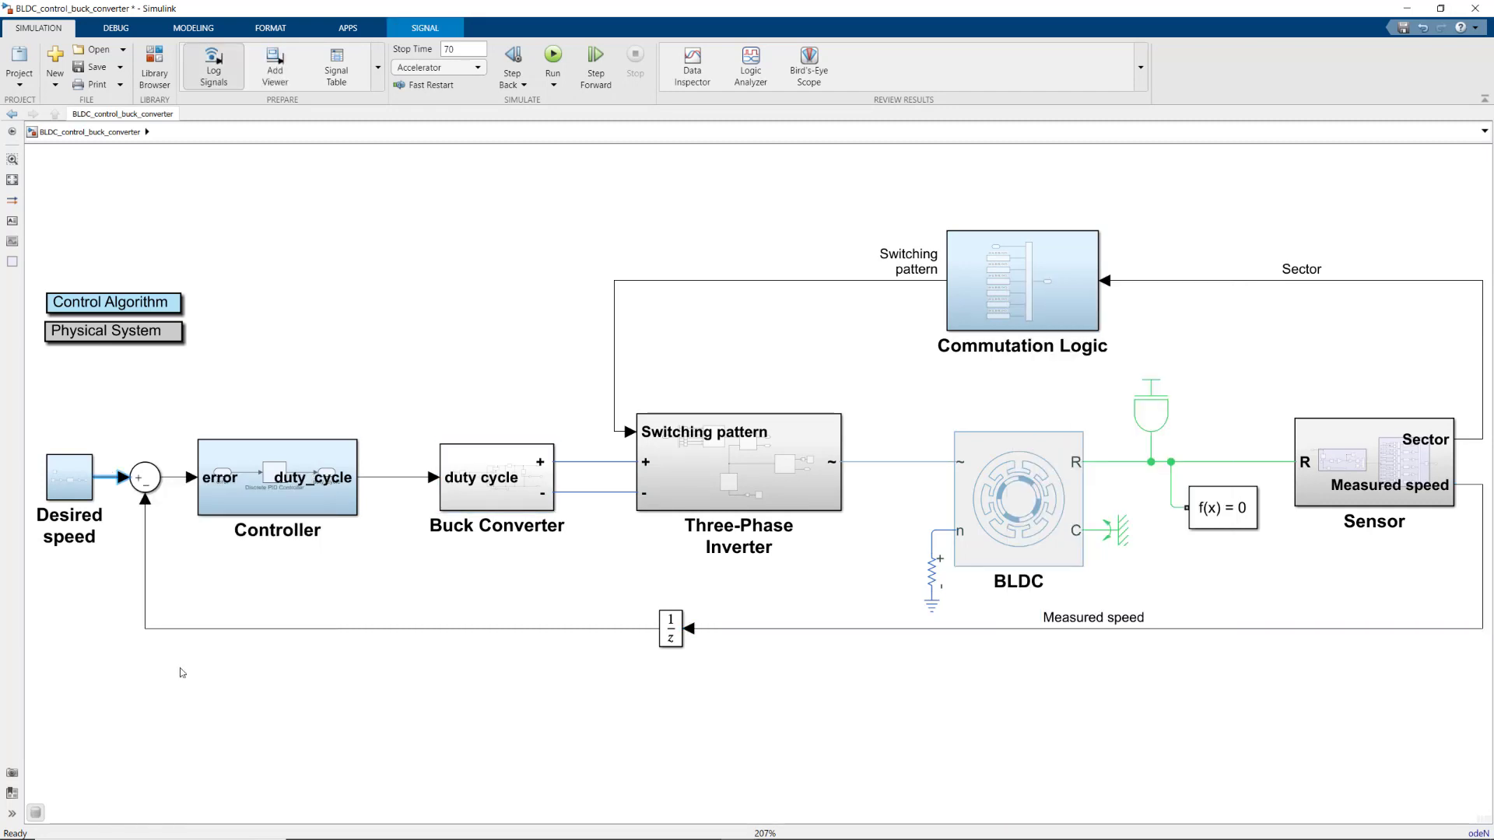
double_click(495, 477)
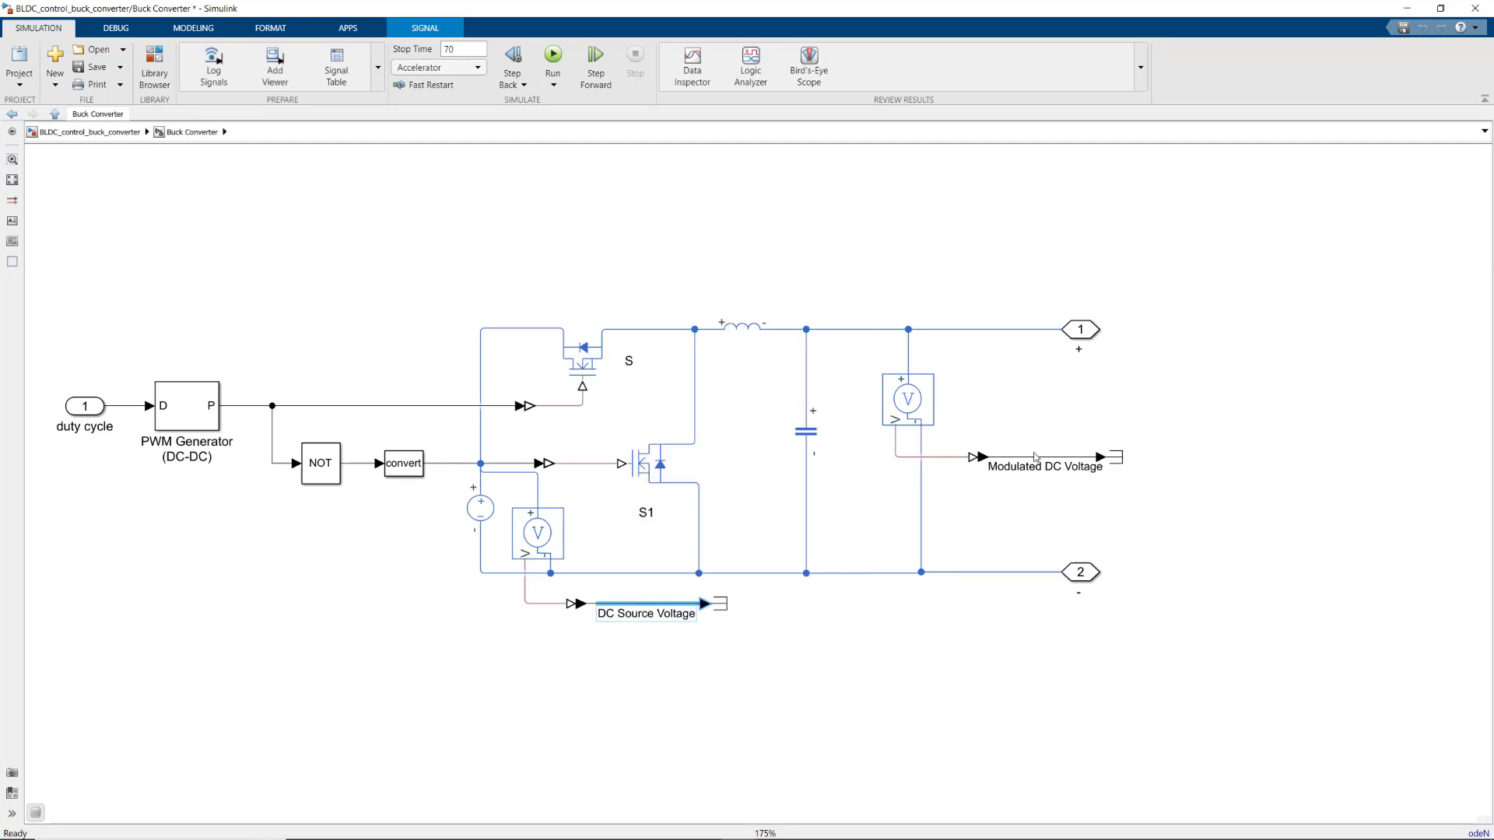
click(89, 132)
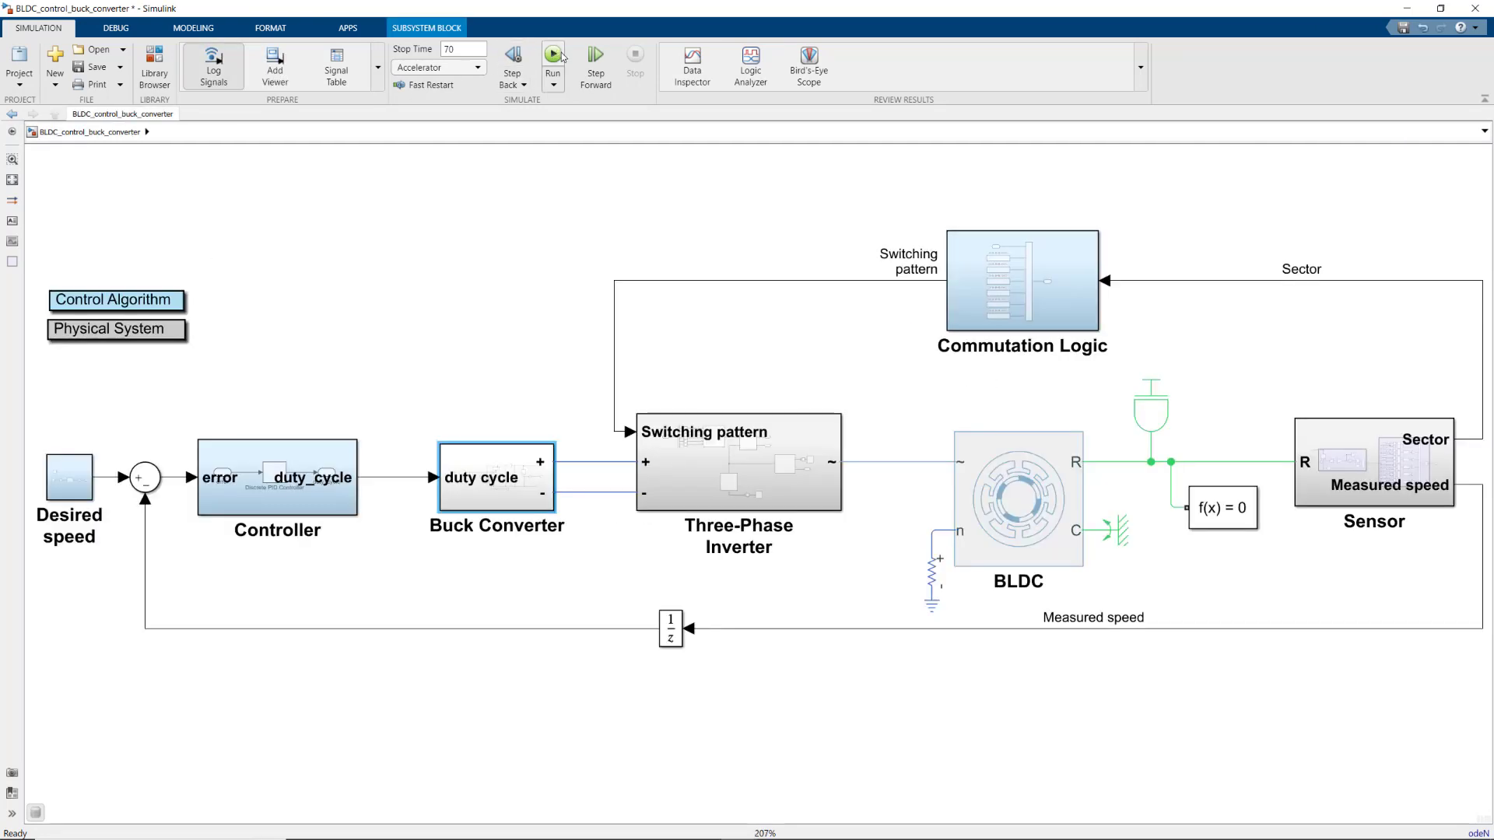
click(553, 54)
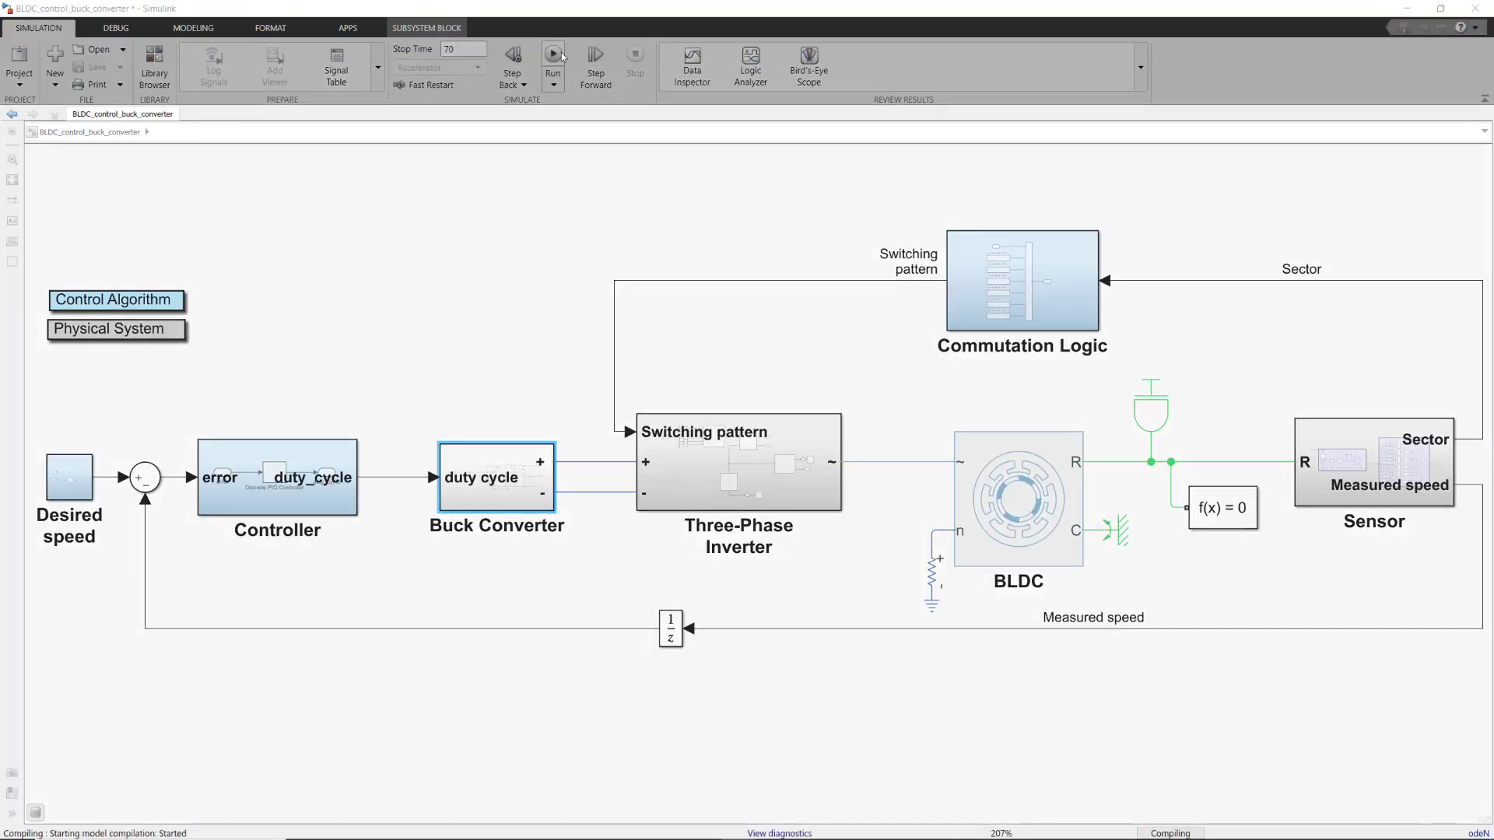
click(556, 56)
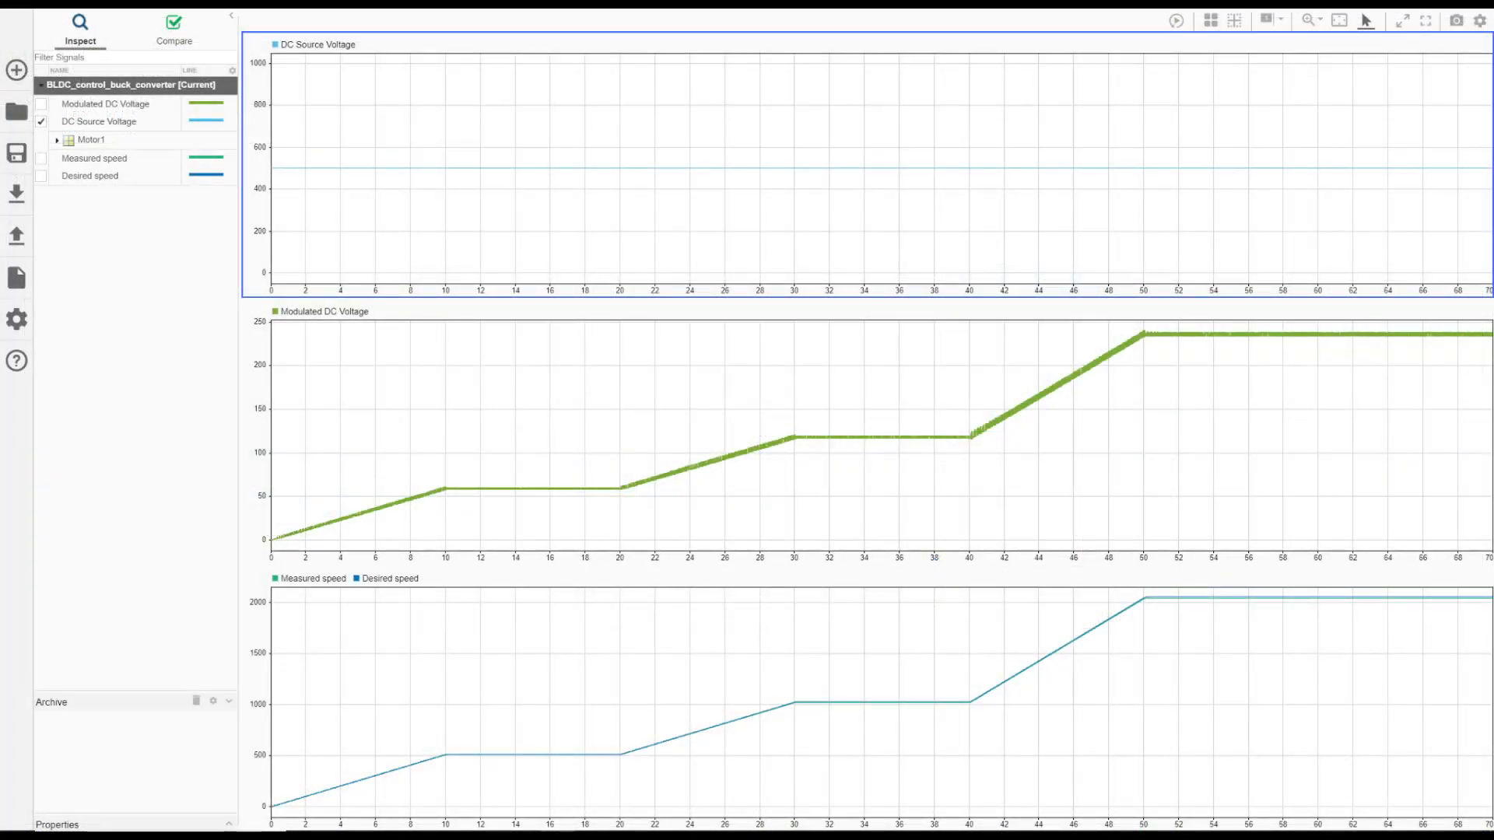